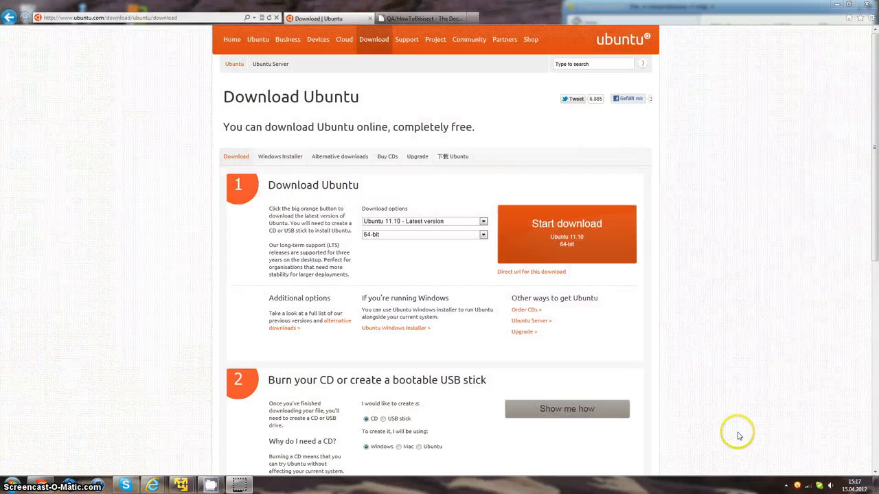
mouse_move(739, 436)
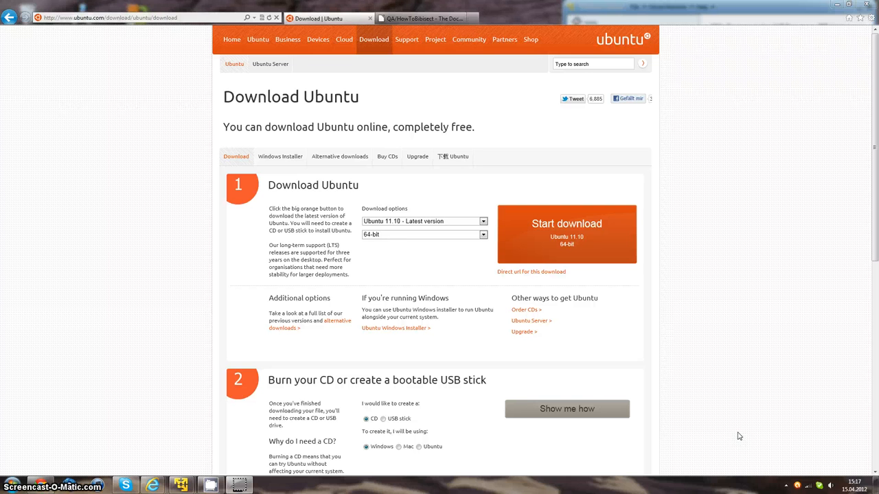
mouse_move(662, 389)
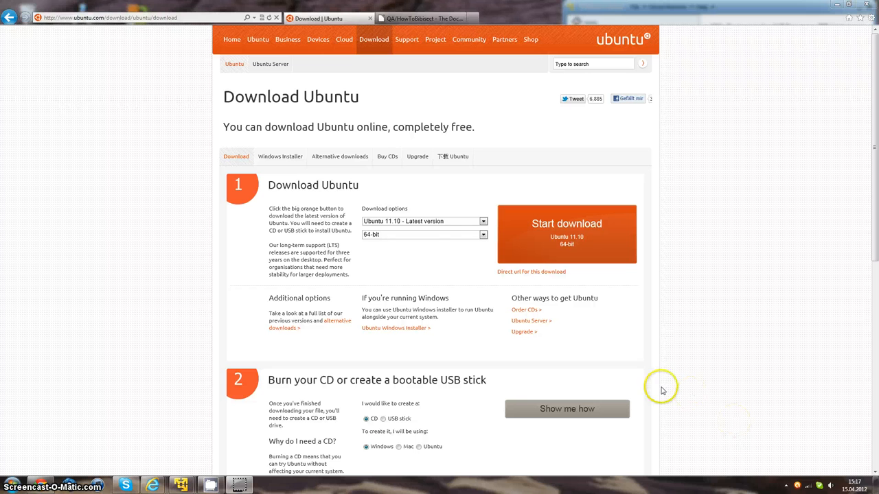
mouse_move(448, 246)
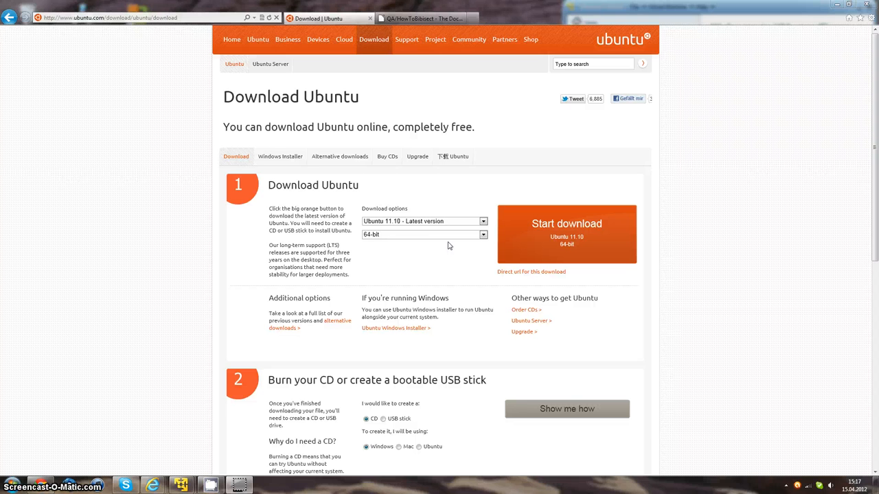
mouse_move(309, 411)
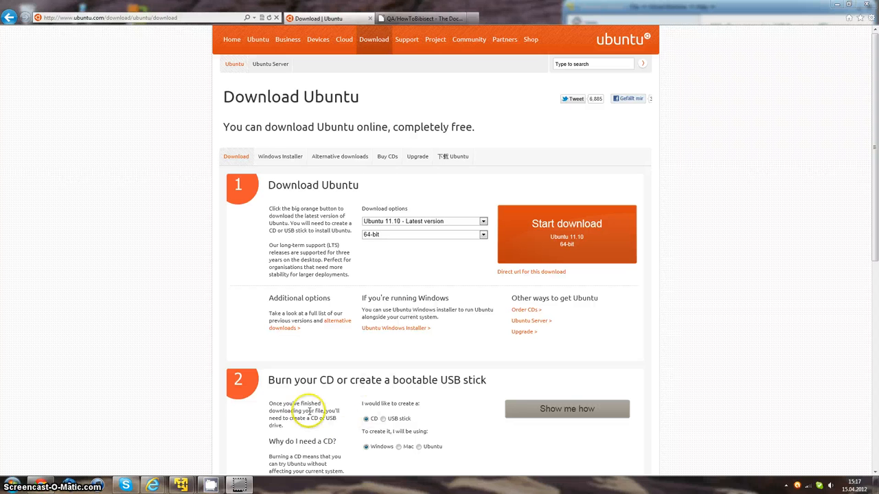
Switch to the wiki's QA/HowToBibisect page and scroll through its intro and bibisecting sections
click(420, 19)
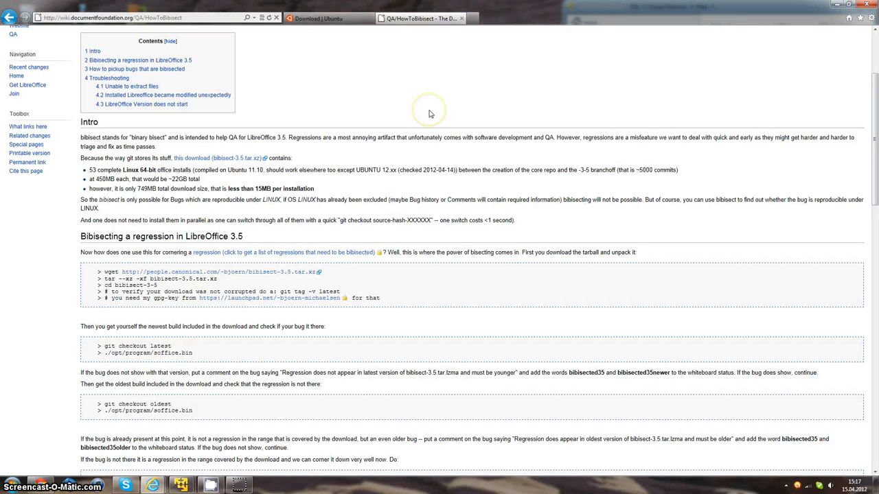
mouse_move(428, 112)
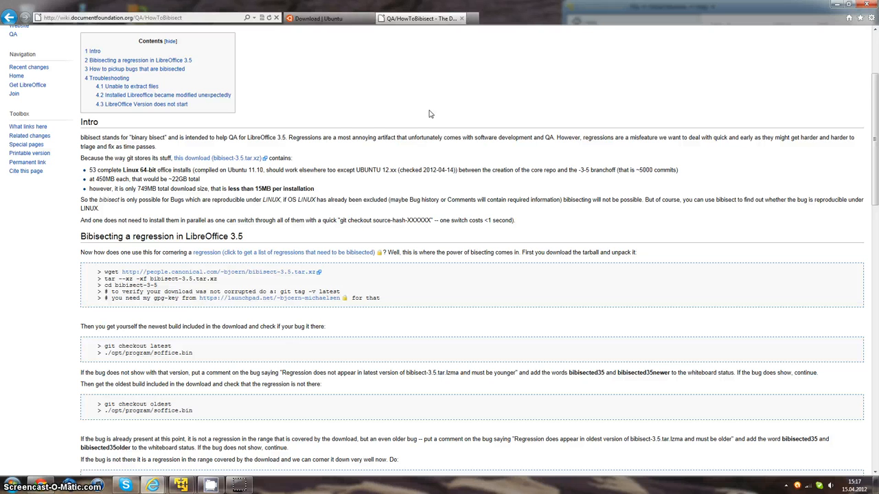
scroll(up, 3)
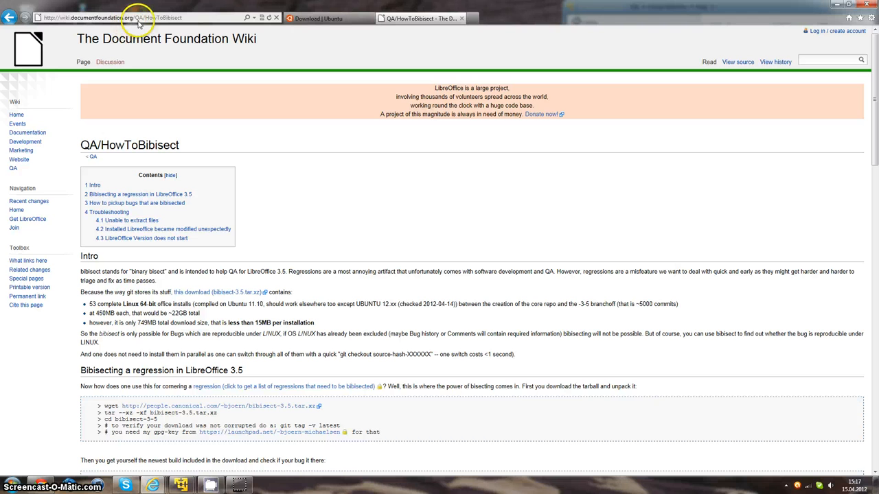
mouse_move(301, 132)
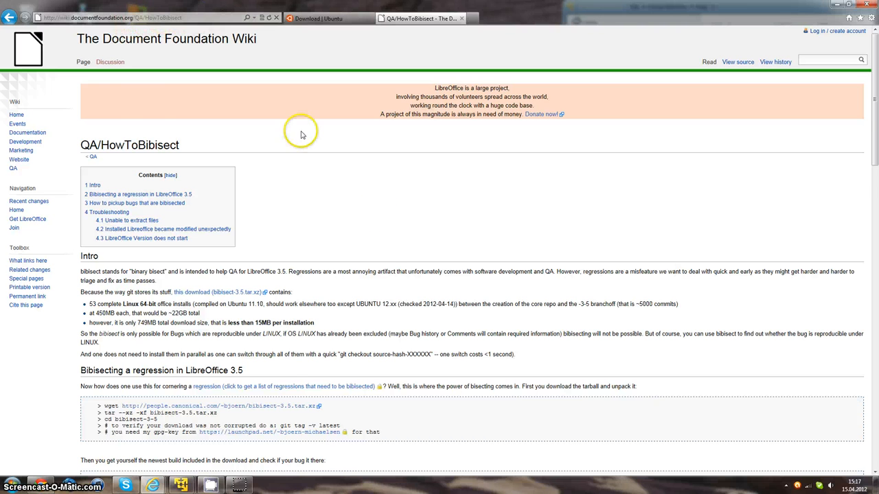
scroll(down, 3)
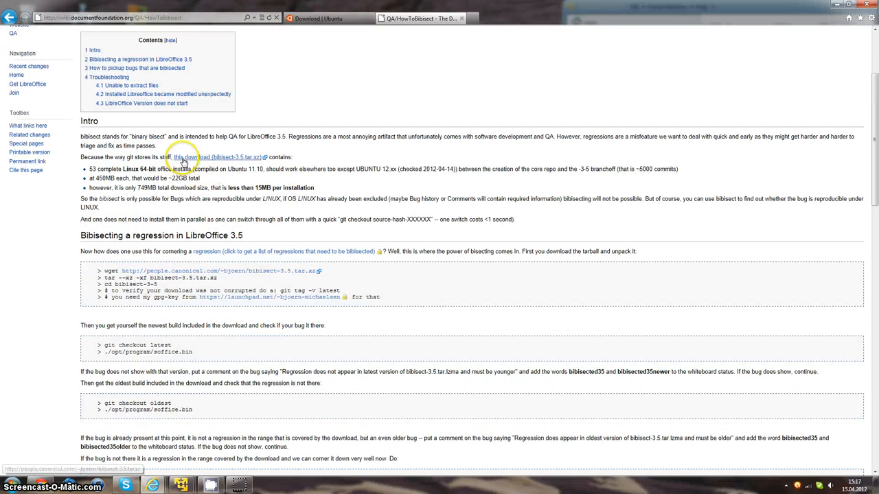
mouse_move(184, 156)
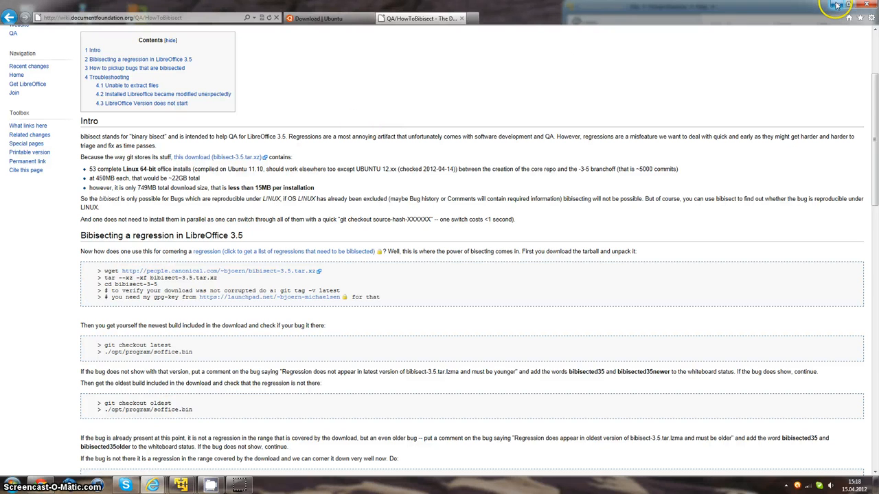
Leave the browser and start VMware Player's new virtual machine wizard with the Ubuntu 11.10 image
click(843, 6)
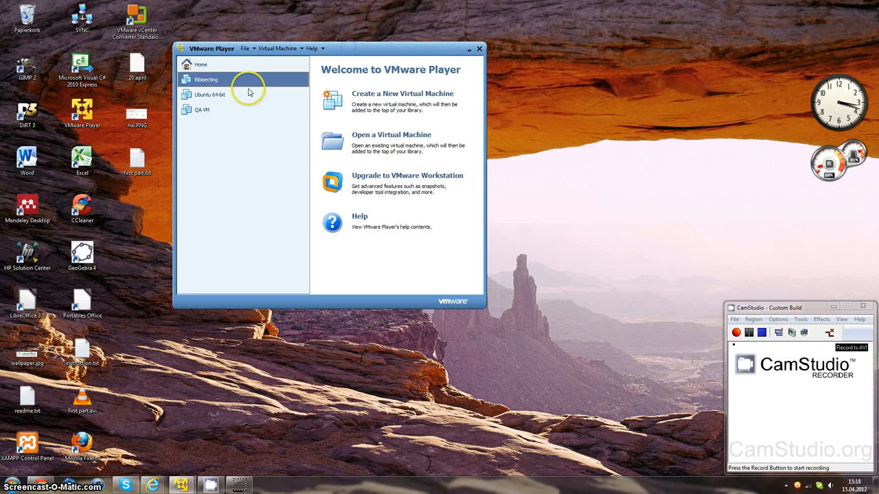
mouse_move(387, 93)
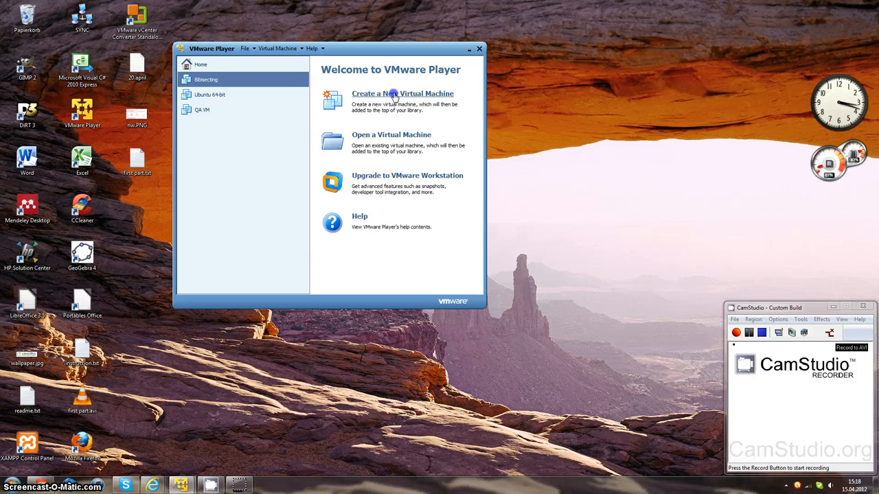
click(402, 93)
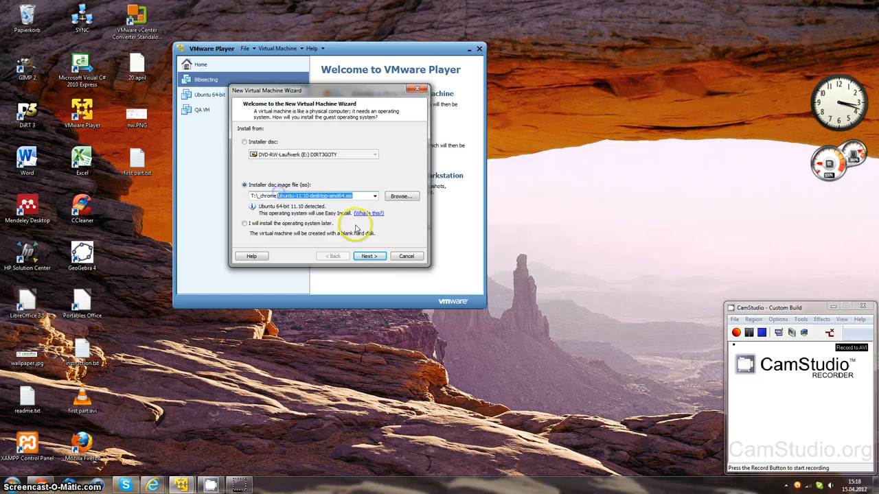
Accept the Ubuntu installer image and enter Easy Install full name 'Floria', user name and password
click(369, 255)
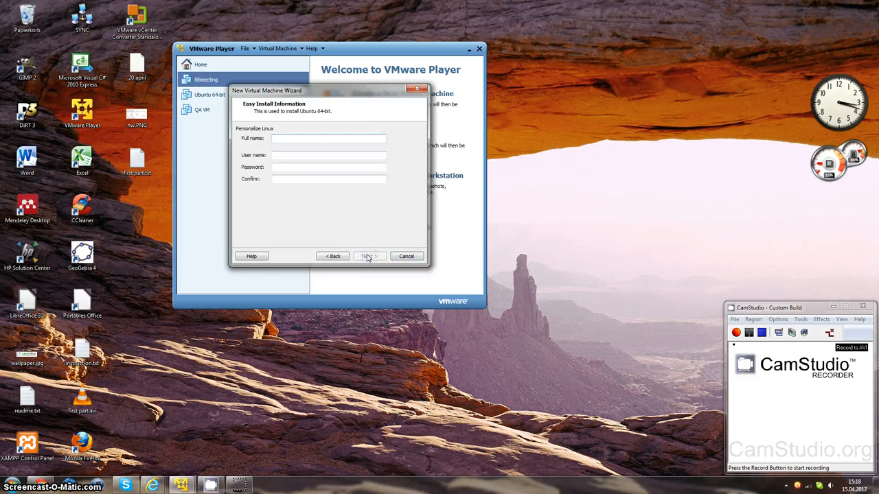
click(328, 138)
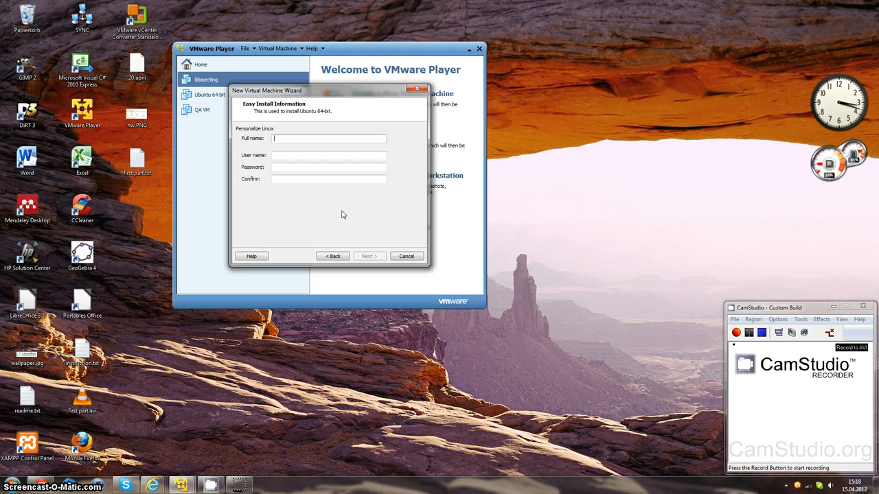
text(Florian)
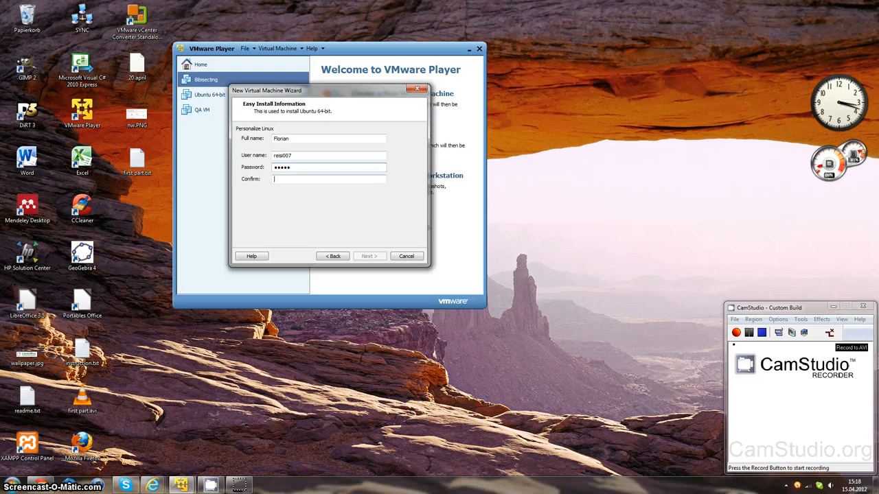
text(•••••)
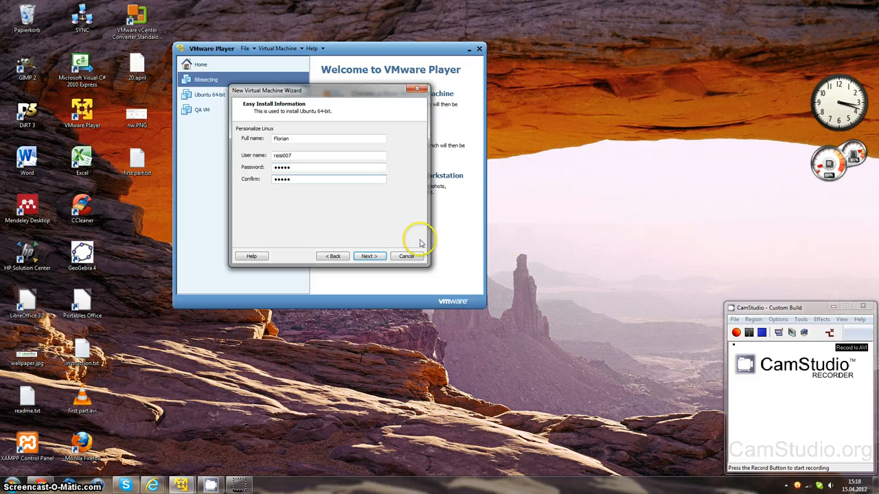
click(369, 257)
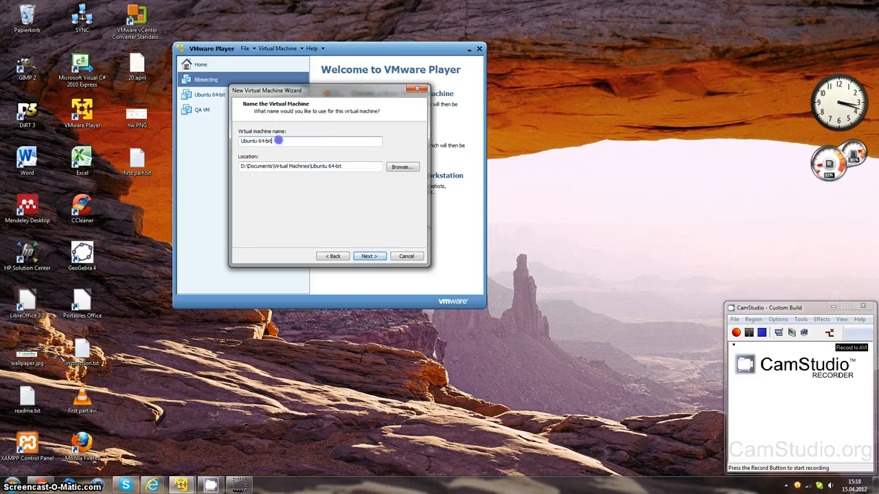
Keep the name Ubuntu 64-bit and the 20 GB split disk, review the summary and finish the wizard
click(370, 257)
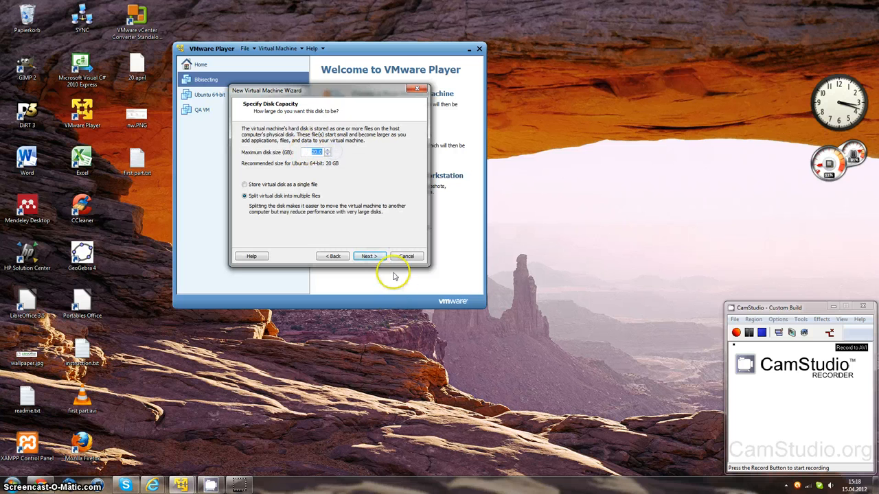
click(368, 256)
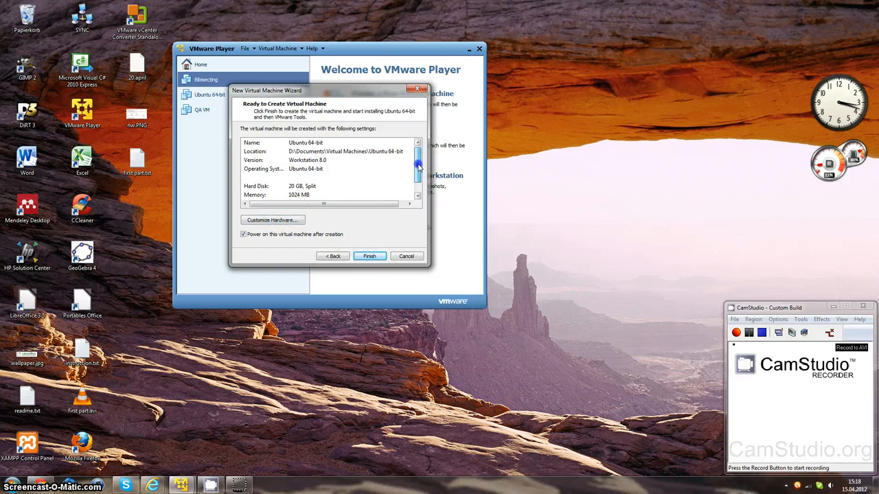
scroll(down, 3)
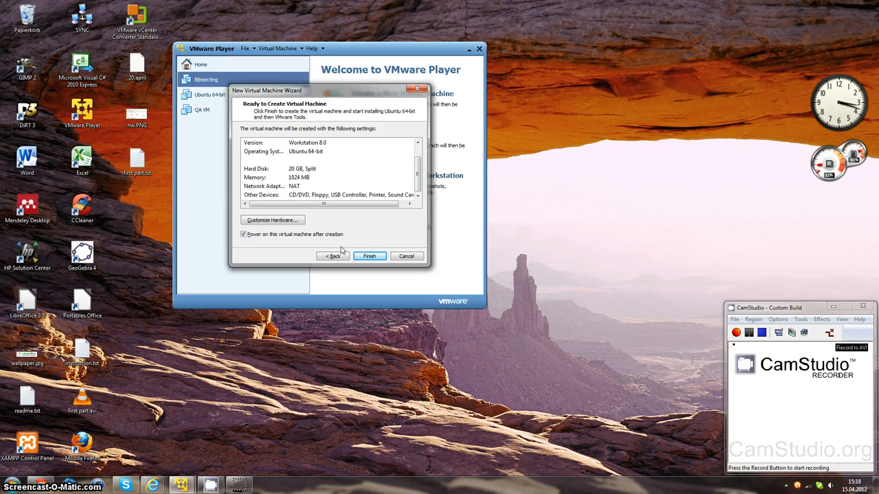
click(369, 255)
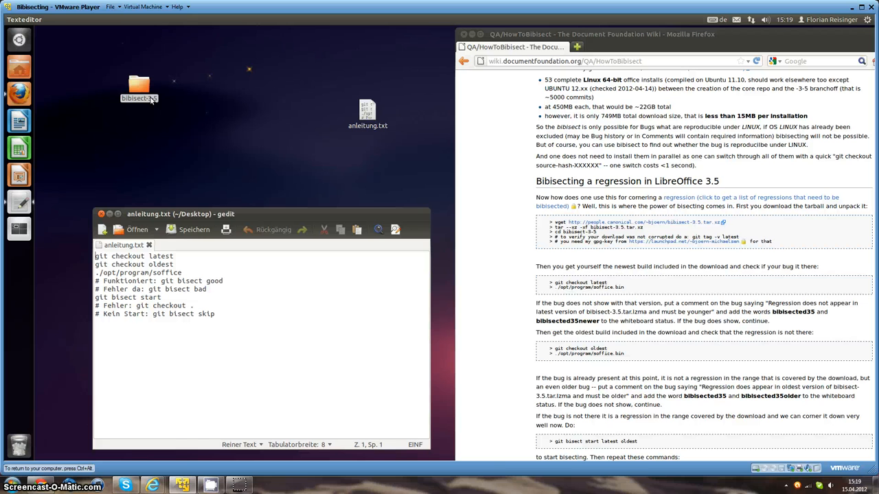
Drag the anleitung.txt gedit notes window rightward over Firefox's bibisect wiki page
click(140, 85)
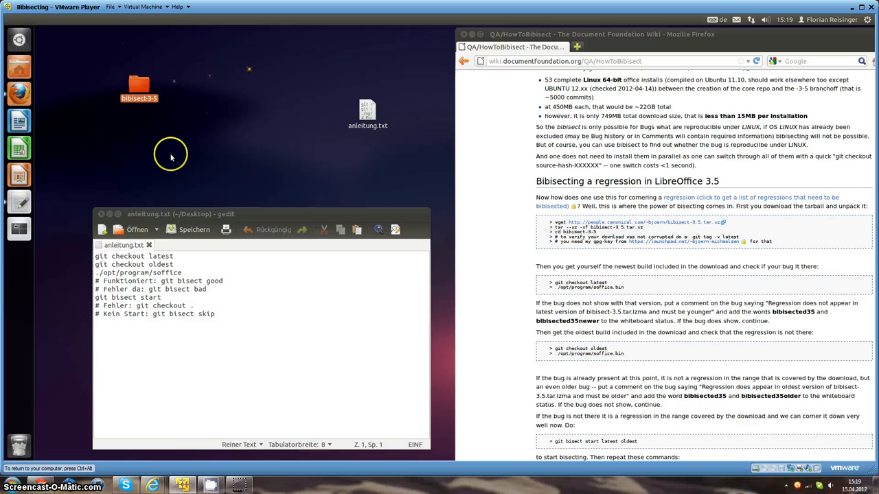
scroll(down, 3)
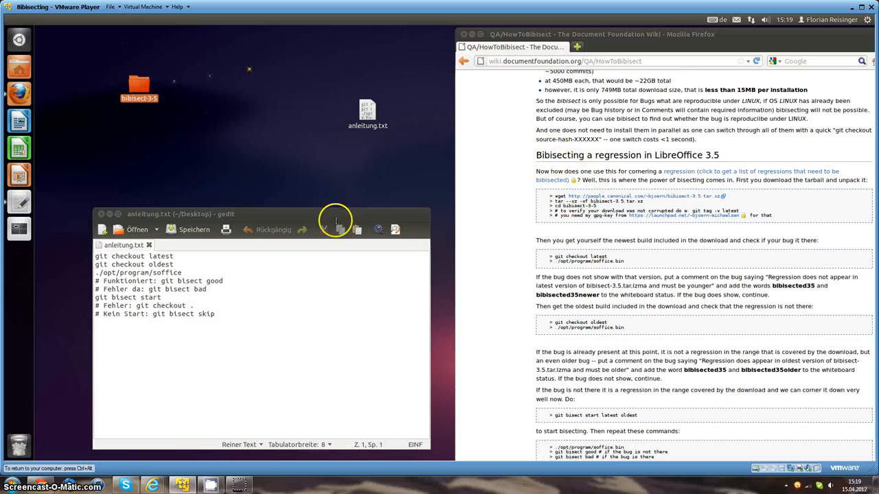
drag(274, 215, 337, 214)
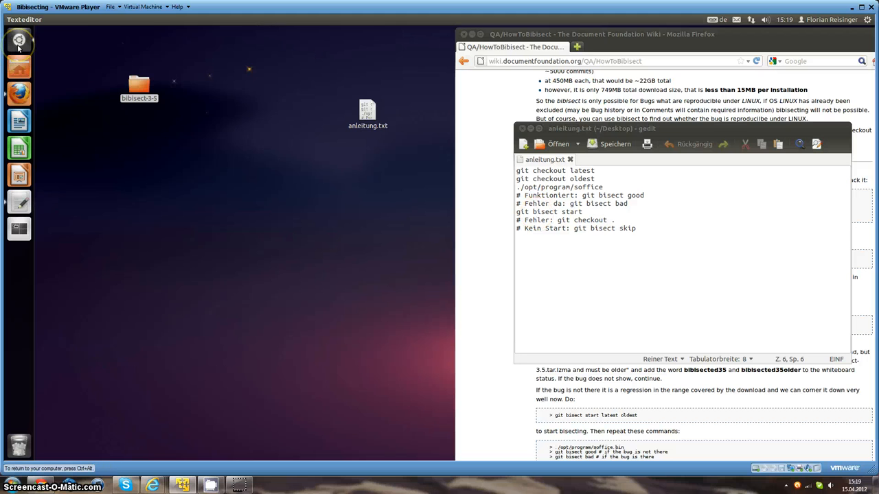
Launch the Terminal and switch to a root shell with sudo su and the password
text(ter)
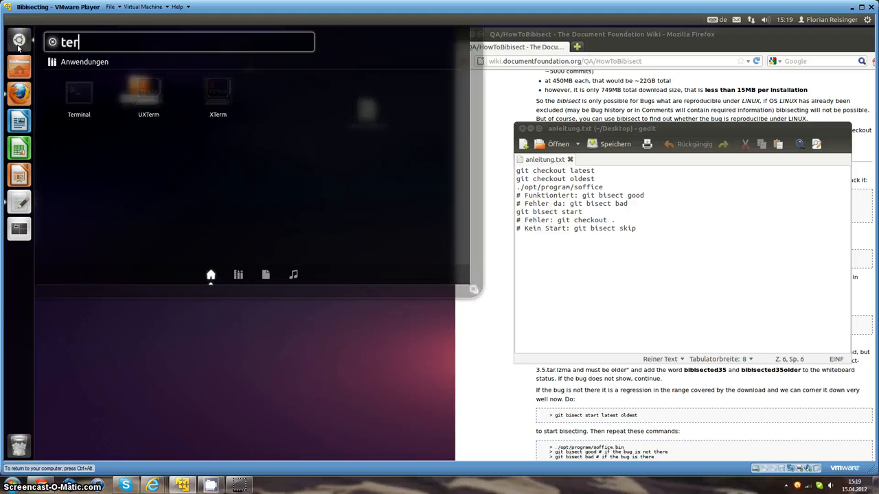
key(Escape)
text(s)
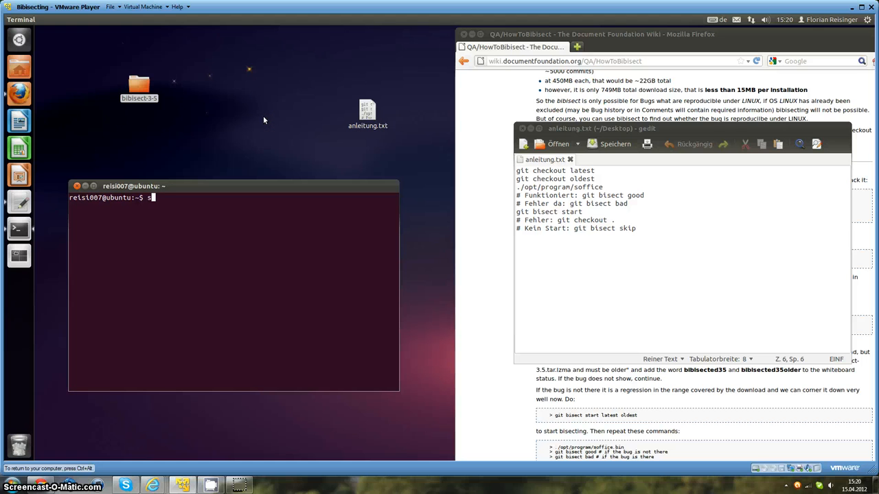
text(udo su)
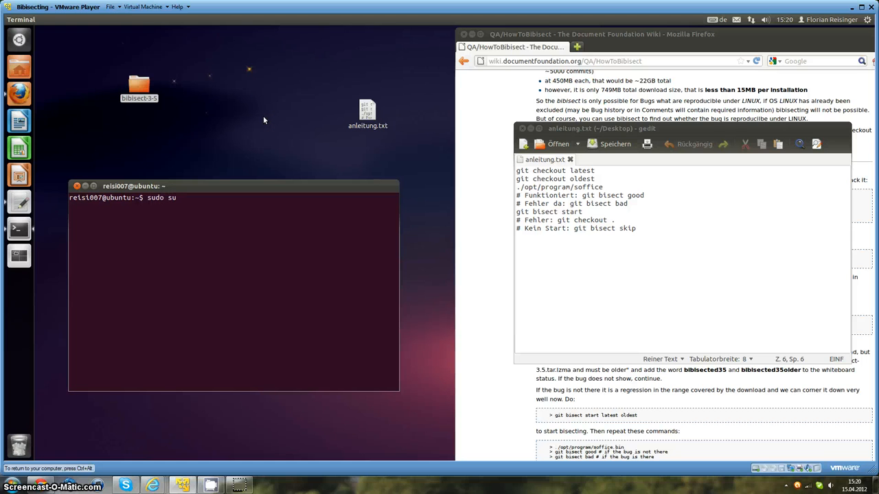
key(Return)
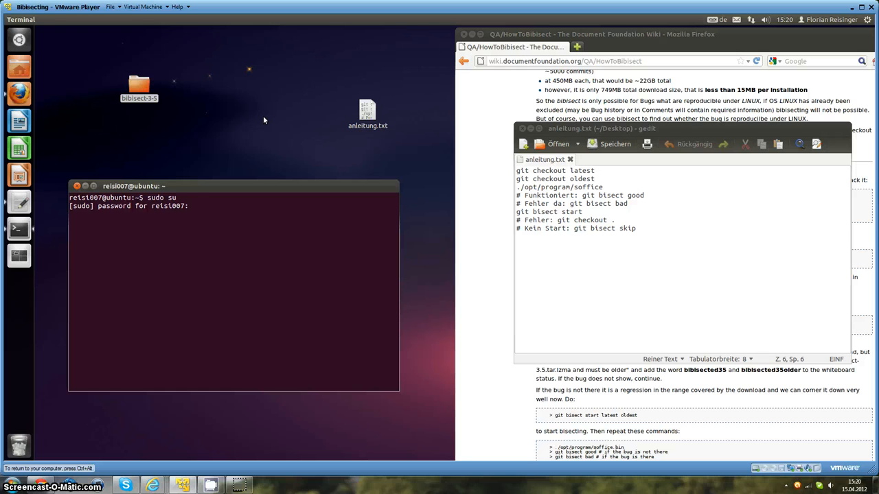
key(Return)
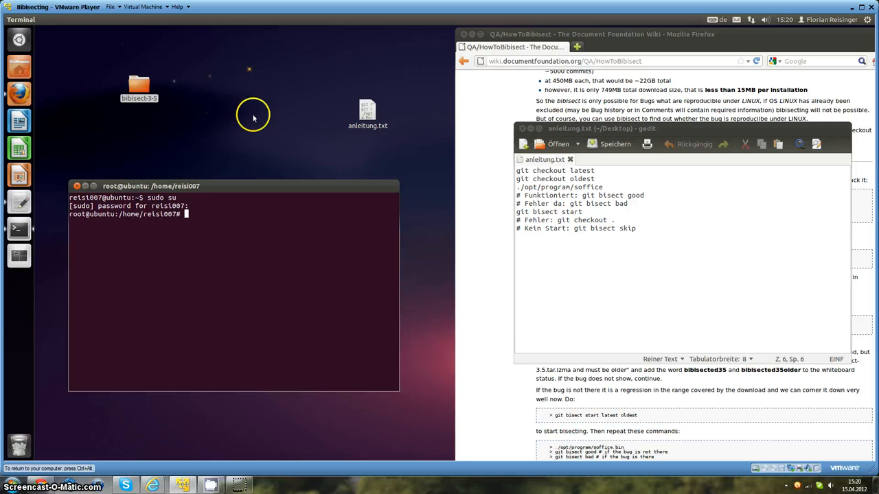
Open the bibisect-3-5 desktop folder and cd into /home/reisi007/Desktop/bibisect-3-5
double_click(139, 89)
text(git bisect start)
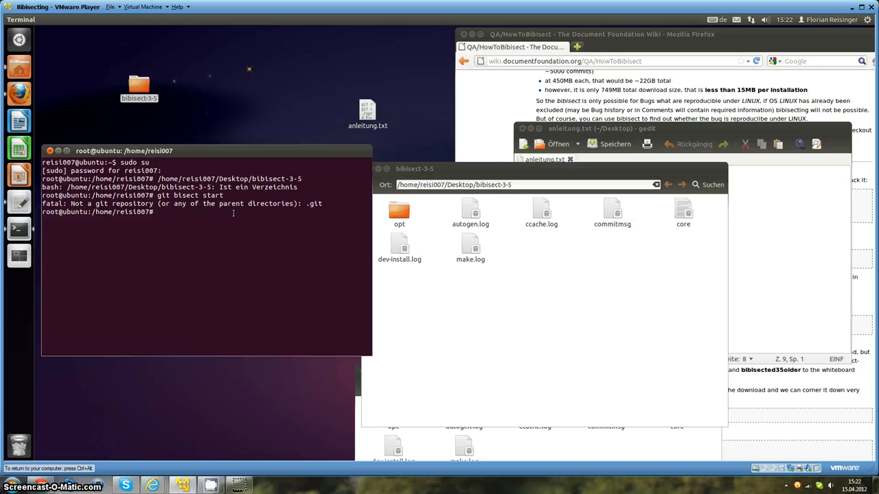
text(cd)
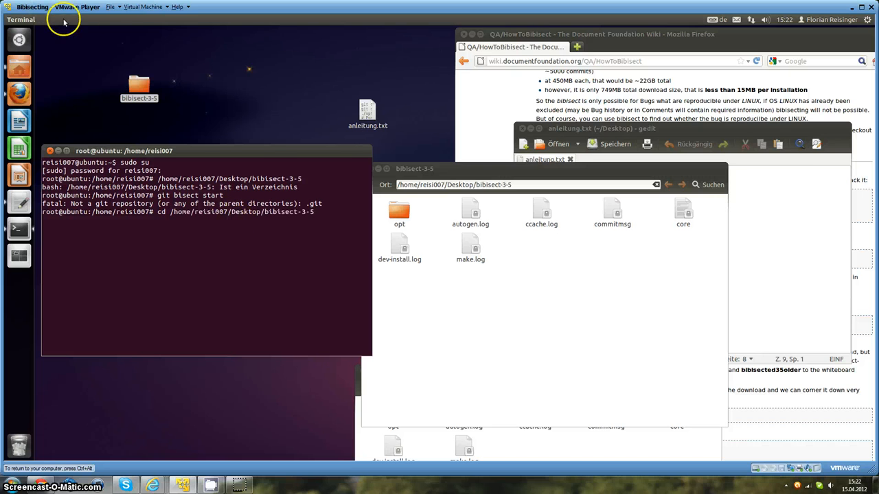
click(75, 20)
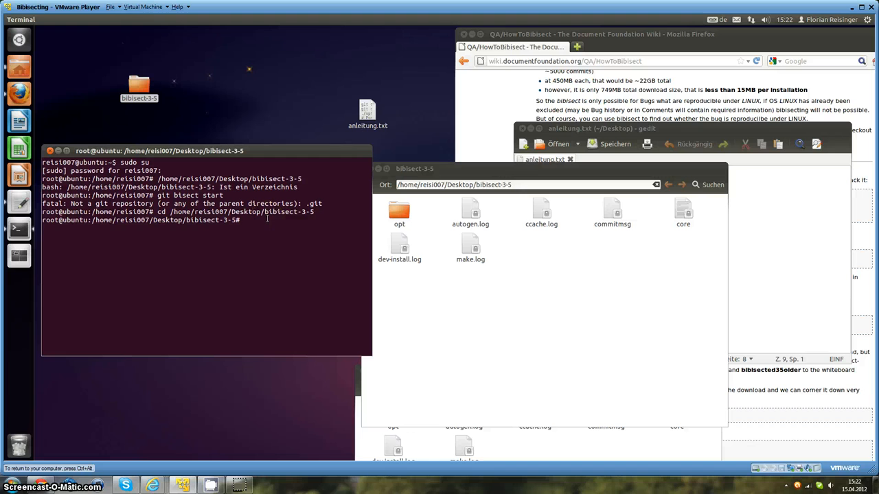
Run 'git bisect start' in the bibisect-3-5 folder
text(git b)
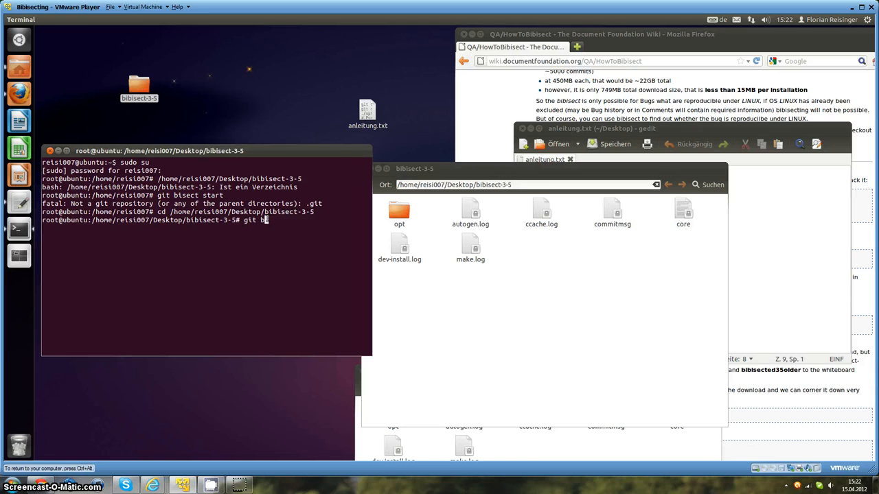
text(isect start)
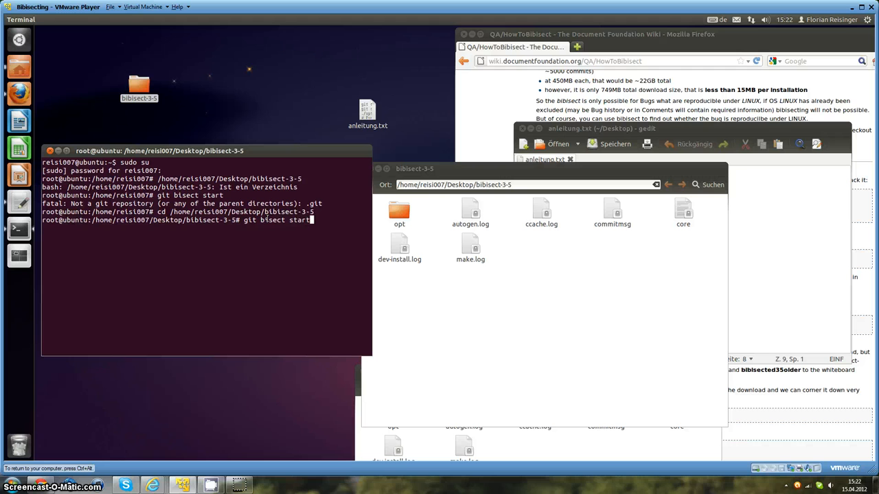
key(Return)
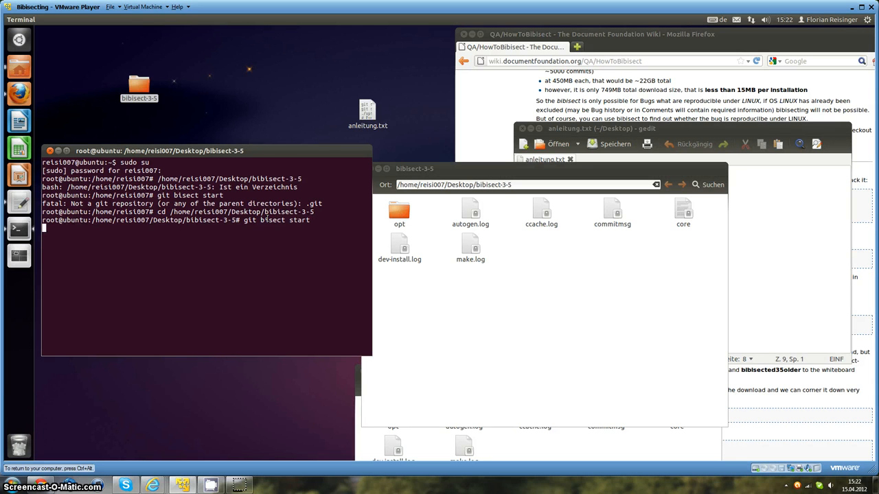
key(Return)
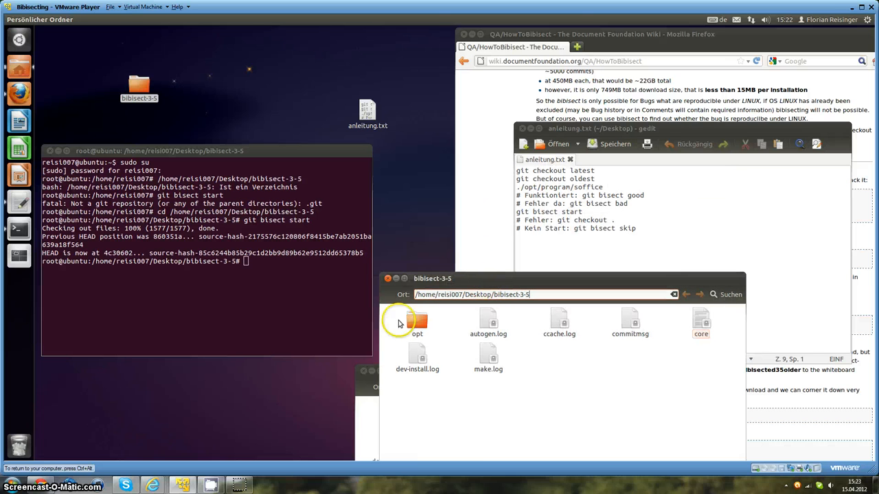
mouse_move(260, 263)
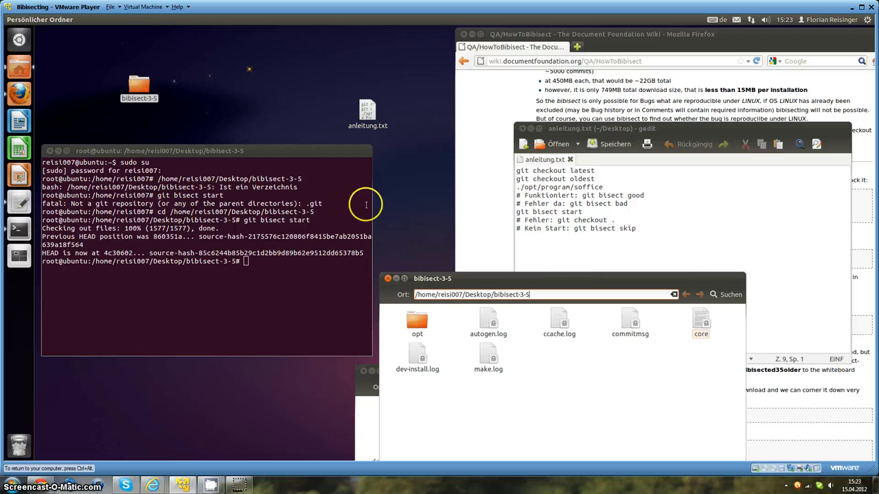
mouse_move(321, 371)
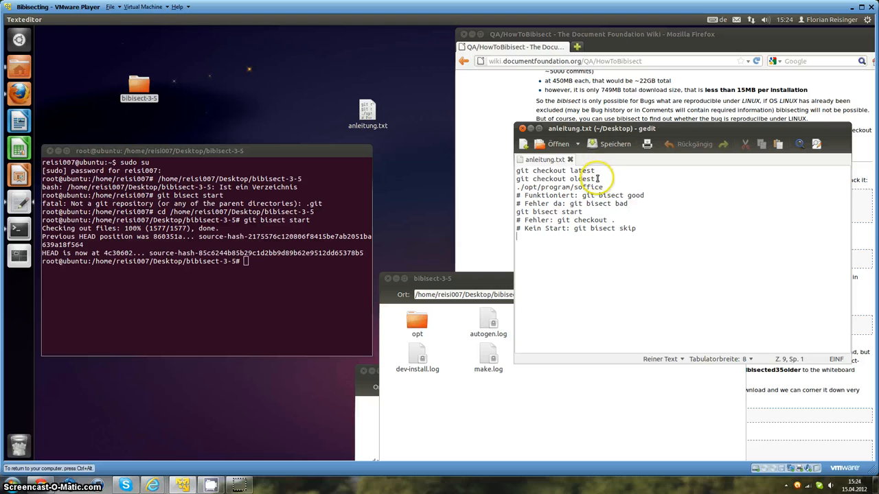
Take 'git checkout oldest' from the gedit notes and enter it at the root prompt
triple_click(554, 179)
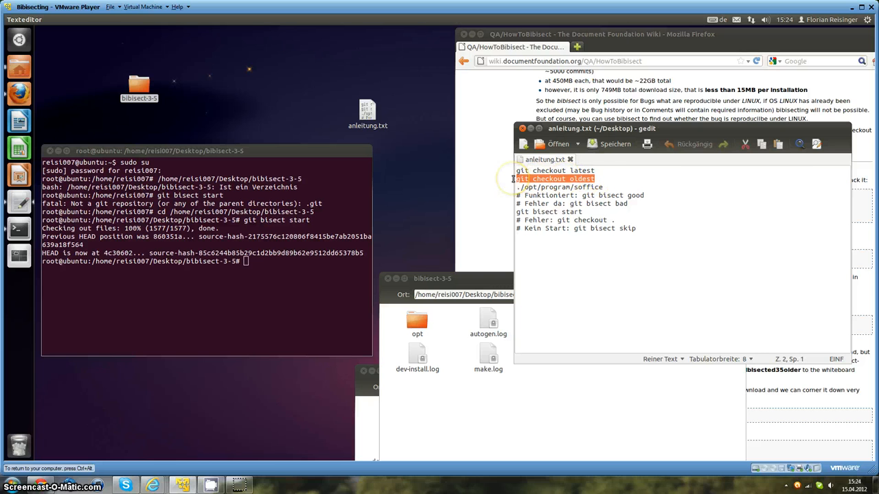
text(git checkout oldest)
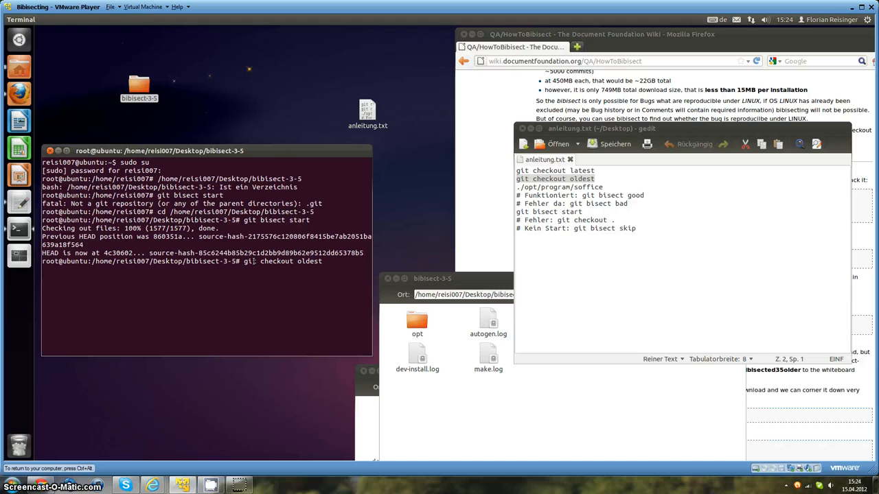
Check out the oldest revision, launch ./opt/program/soffice, try Find in Writer and close it
key(Return)
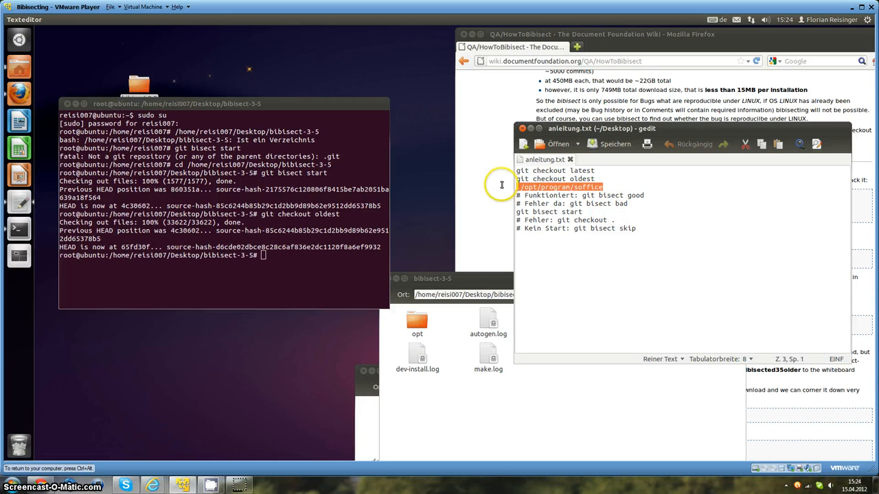
click(291, 254)
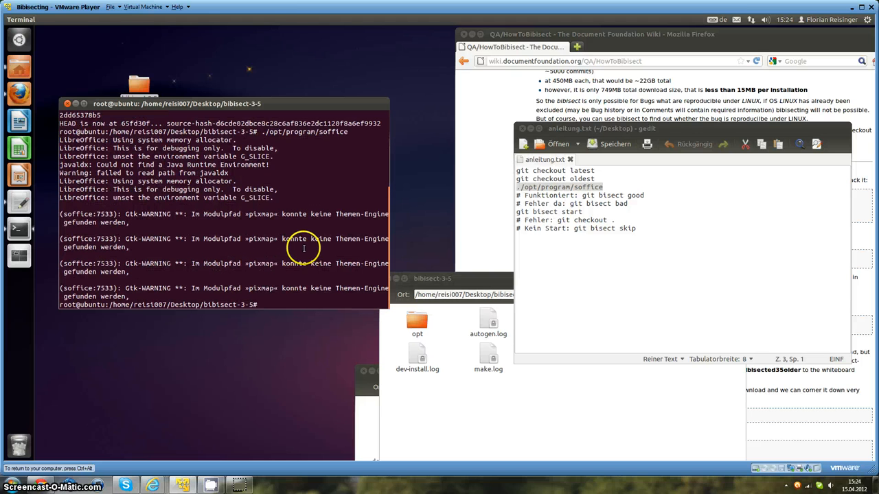
text(./opt/program/soffice)
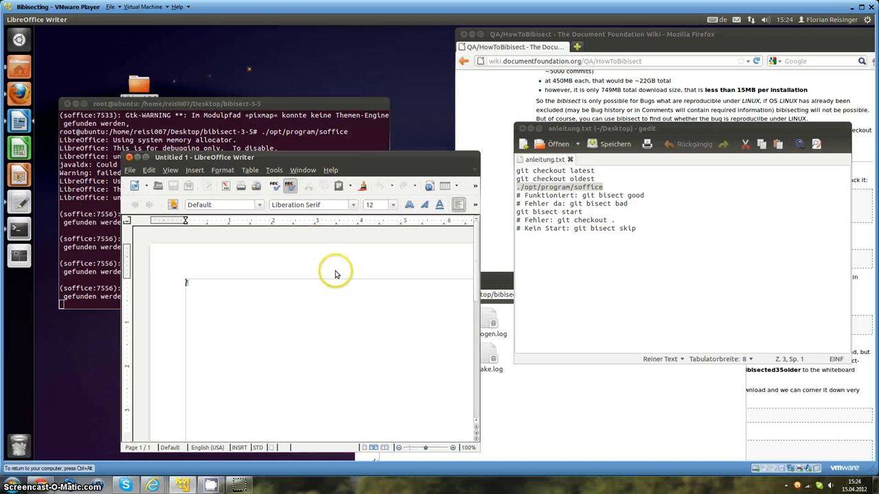
key(ctrl+f)
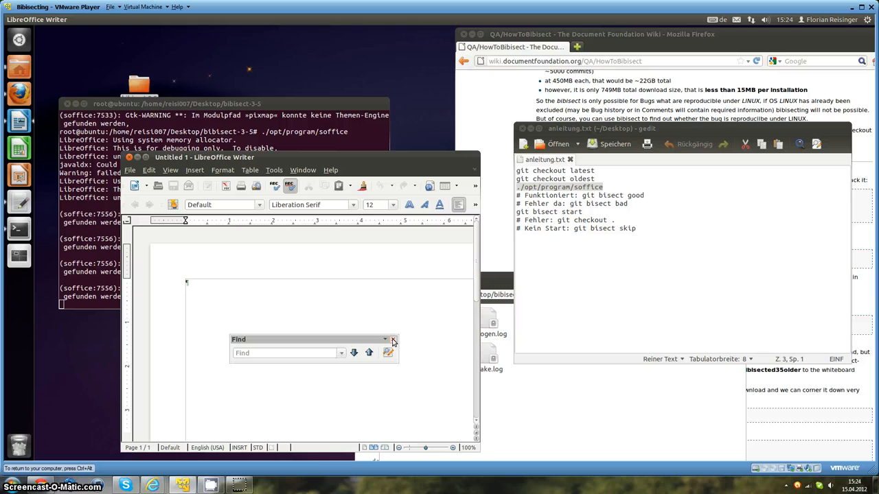
click(393, 339)
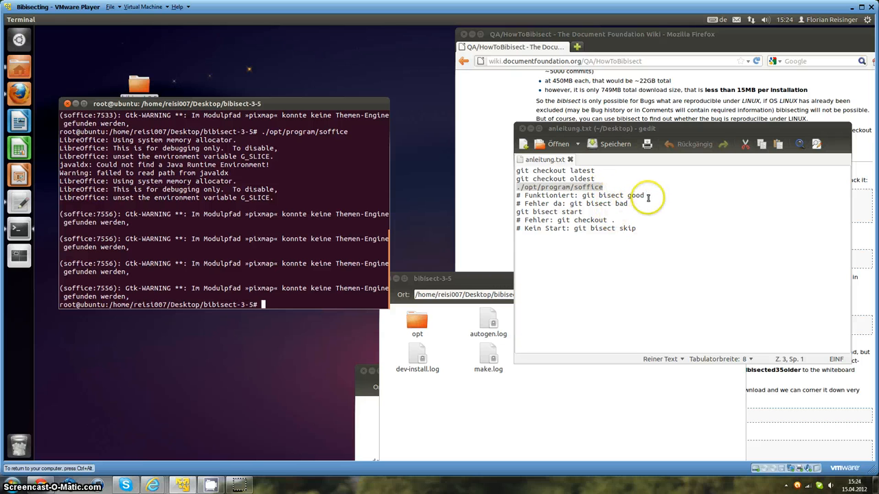
Take 'git bisect good' from the gedit notes and enter it at the prompt
double_click(615, 195)
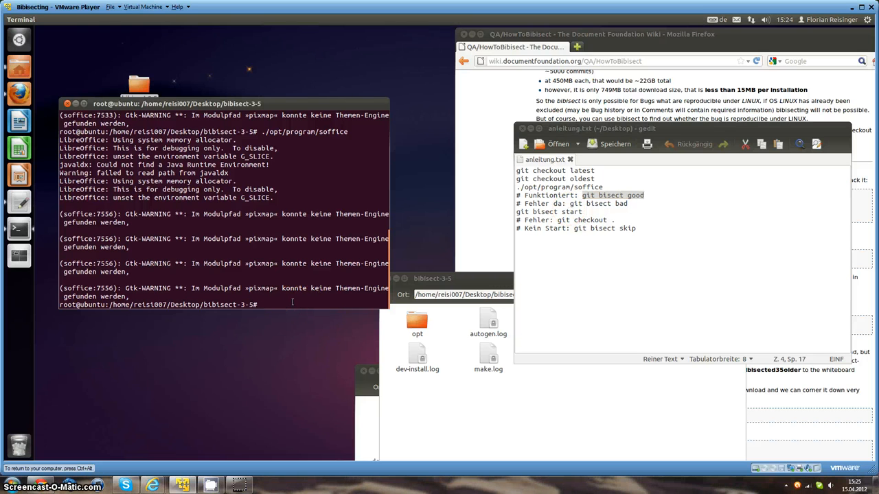
text(git bisect good)
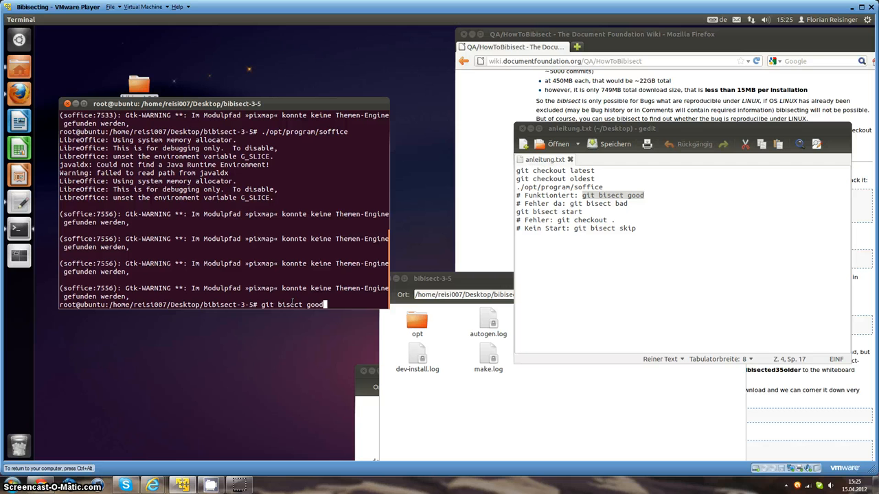
Mark the oldest revision good and pick 'git checkout latest' from the gedit notes
key(Return)
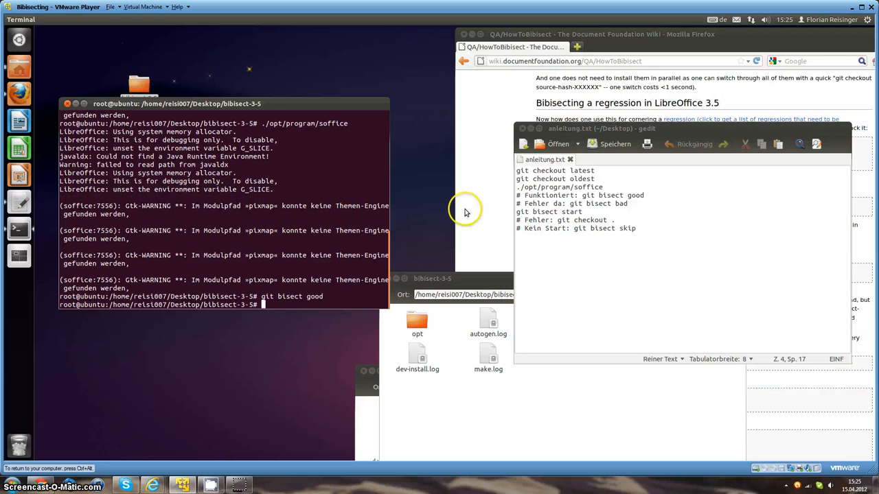
double_click(568, 179)
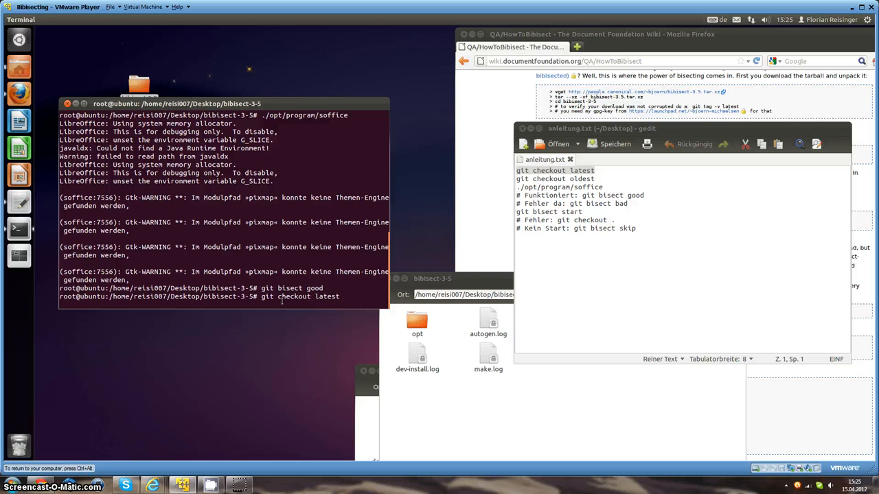
Run git bisect bad for the crashed revision, leaving about 21 revisions to test
key(Return)
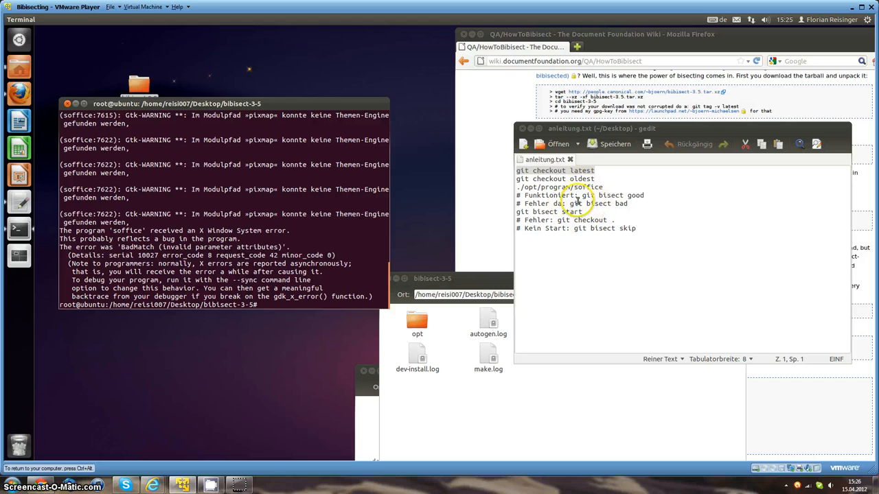
double_click(591, 204)
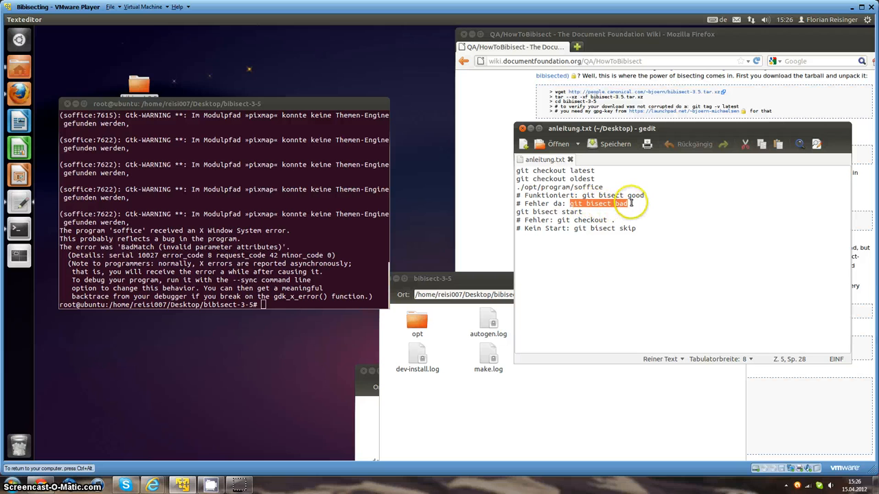
click(291, 304)
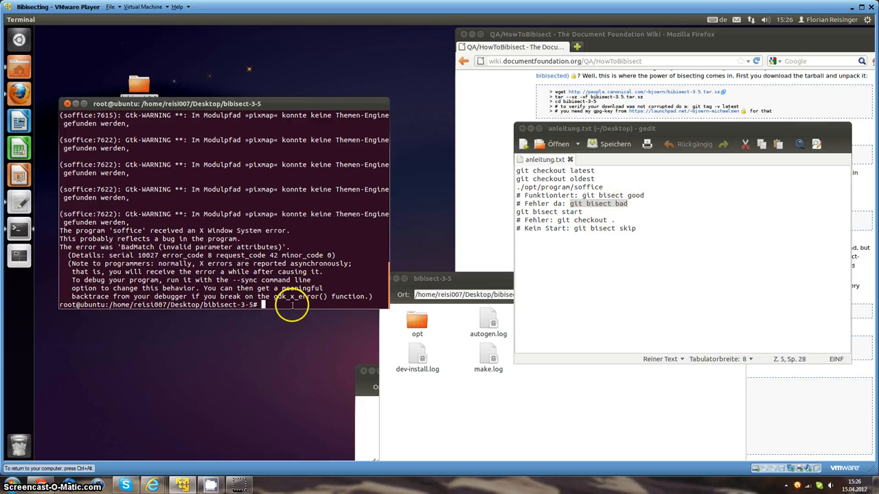
text(git bisect bad)
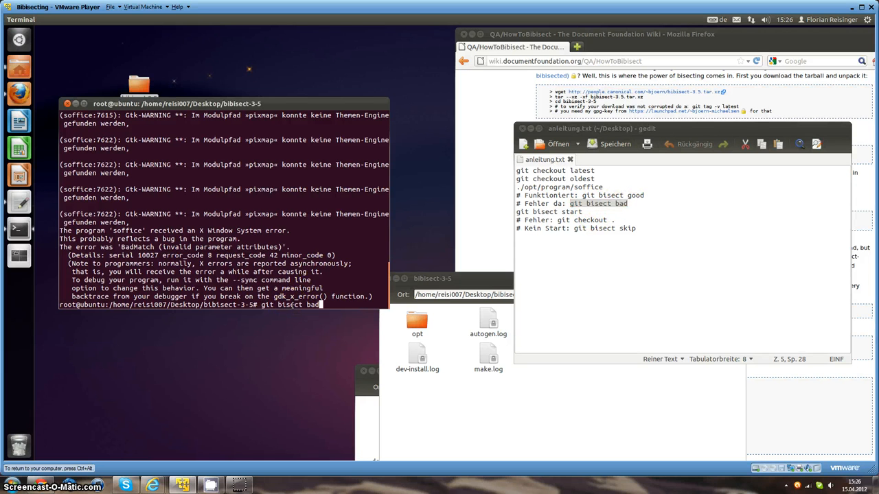
key(Return)
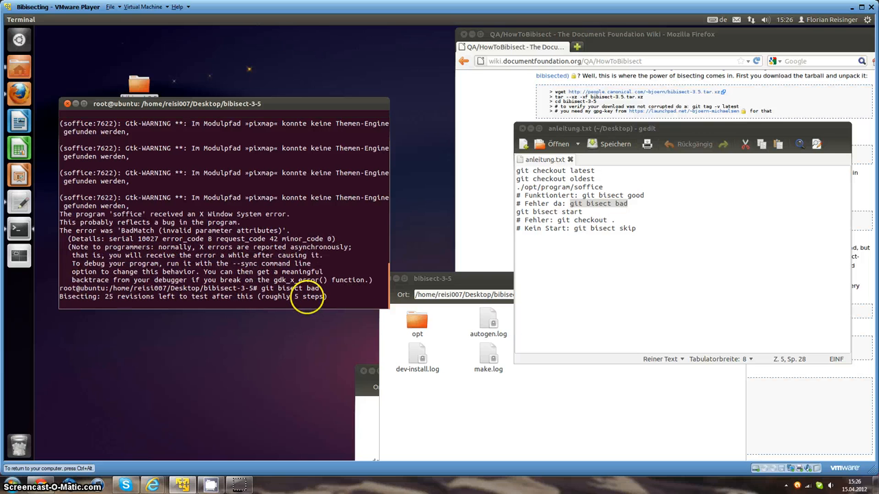
key(Return)
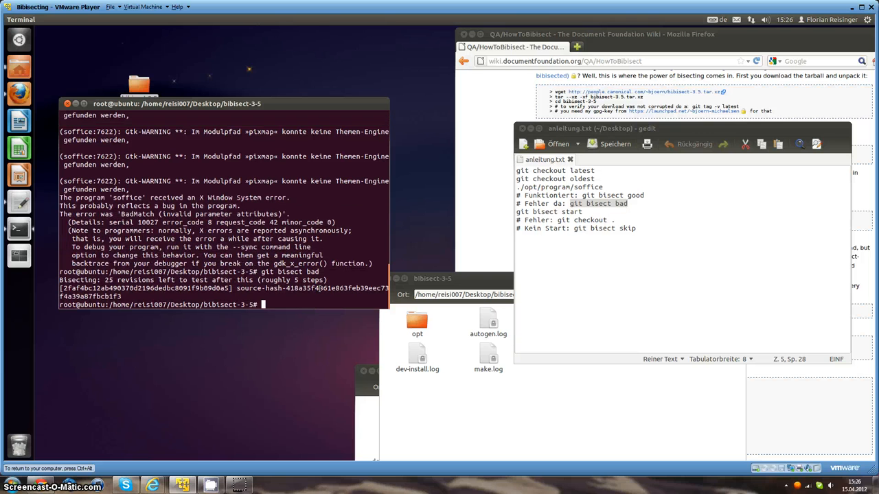
Mark the build bad again and launch the next ./opt/program/soffice build
text(git bisect bad)
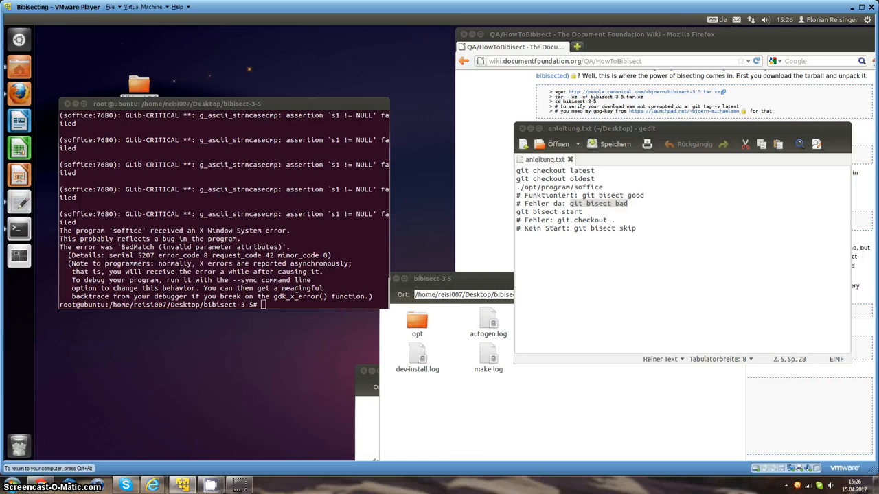
mouse_move(255, 260)
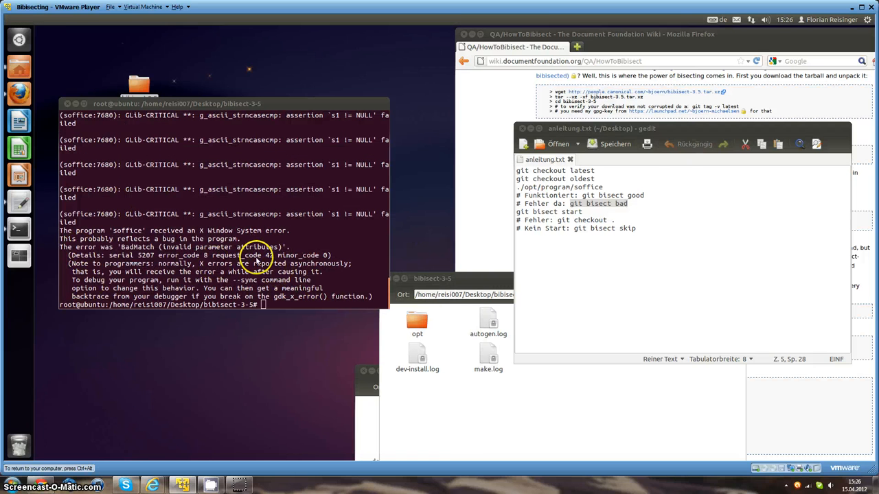
text(./opt/program/soffice)
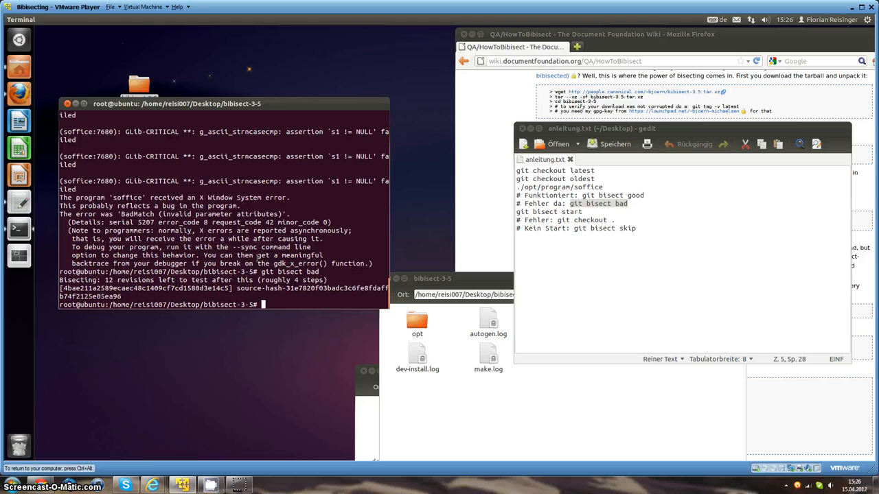
Launch ./opt/program/soffice, confirm Writer opens, and quit the test build
text(./opt/program/soffice)
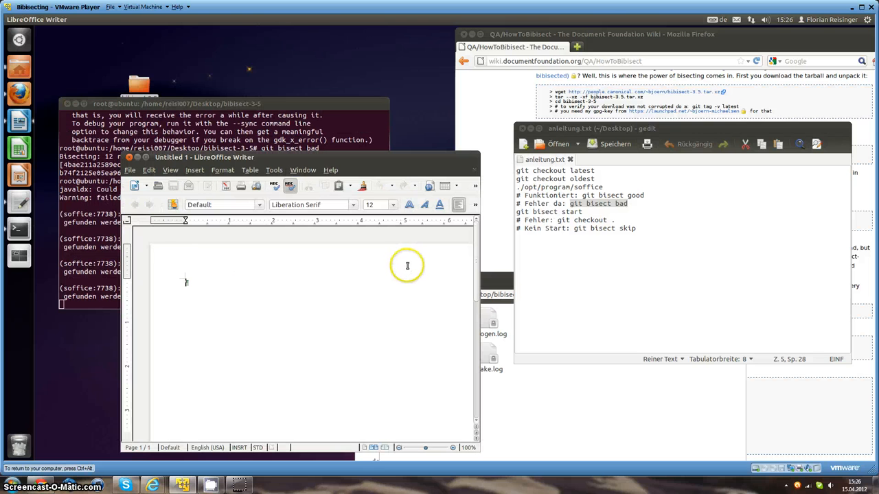
key(ctrl+f)
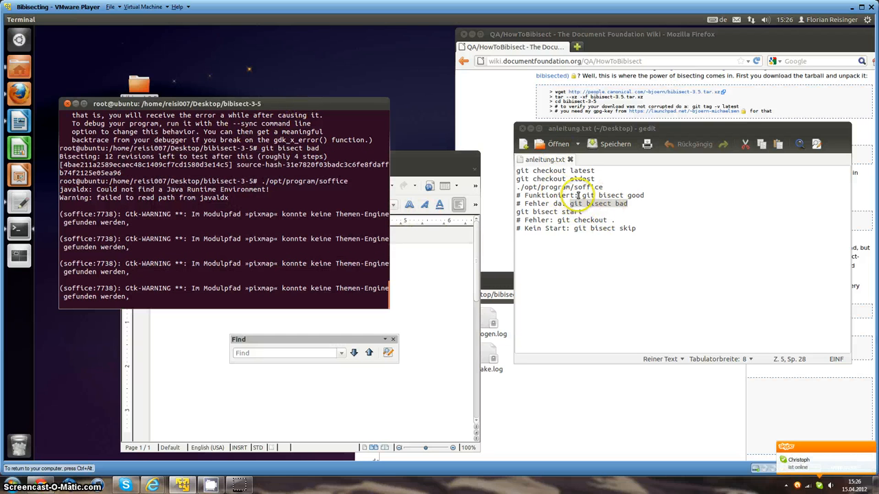
double_click(611, 195)
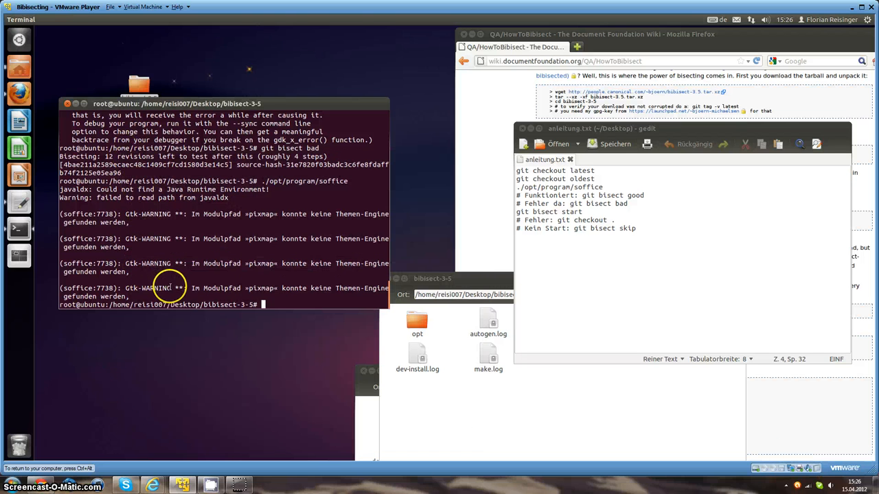
Run git bisect good, narrowing the bisect to about 6 revisions
text(git bisect good)
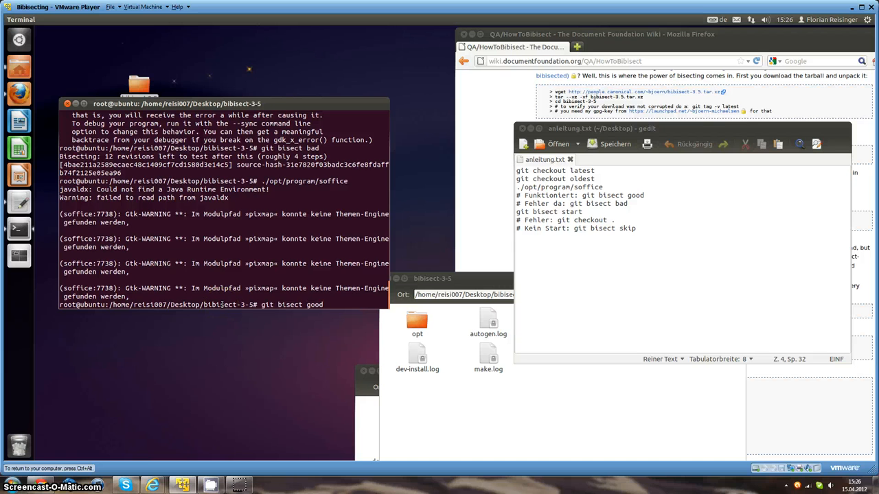
key(Return)
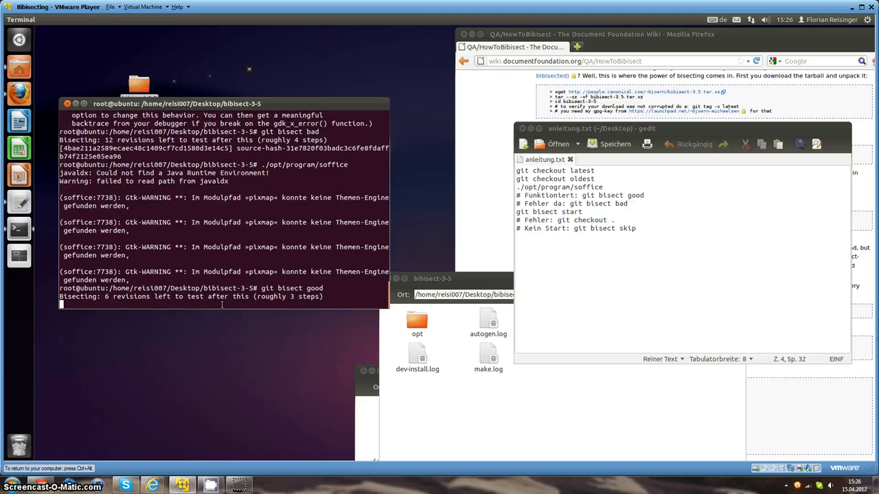
key(Return)
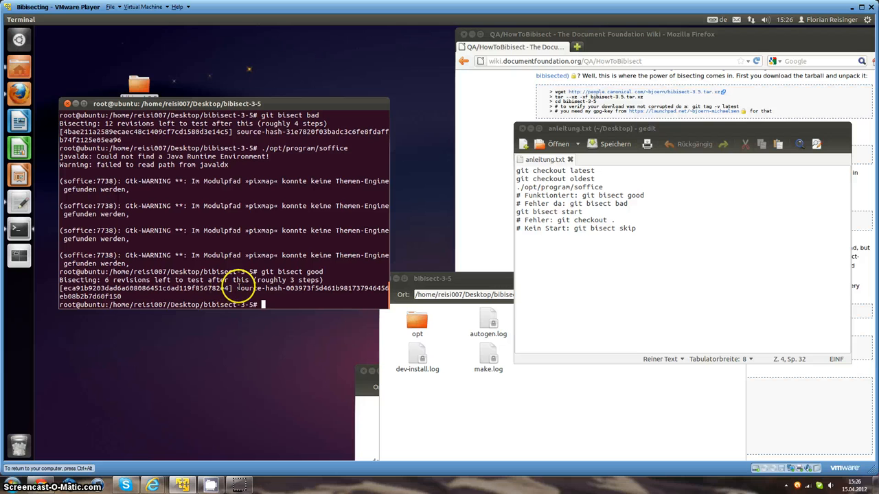
Launch ./opt/program/soffice, verify Writer starts, and quit it
text(./opt/program/soffice)
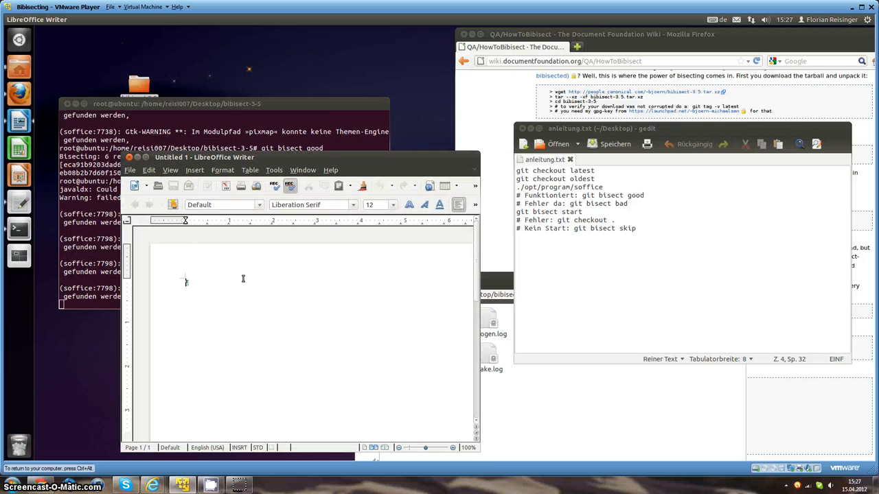
key(ctrl+f)
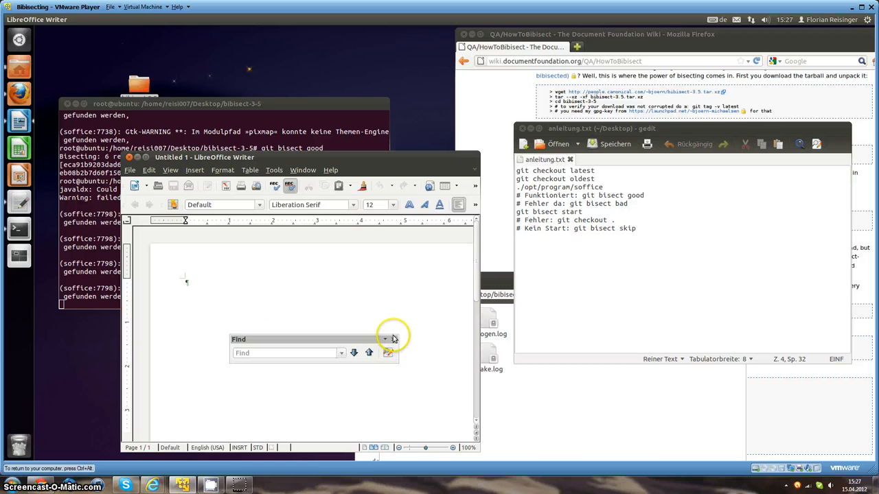
click(387, 339)
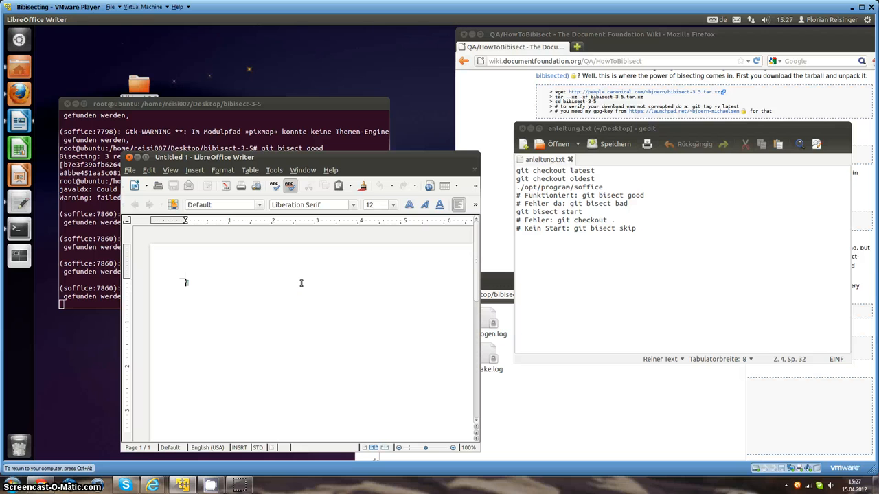
Quit the next good build and enter git bisect good at the prompt
key(ctrl+f)
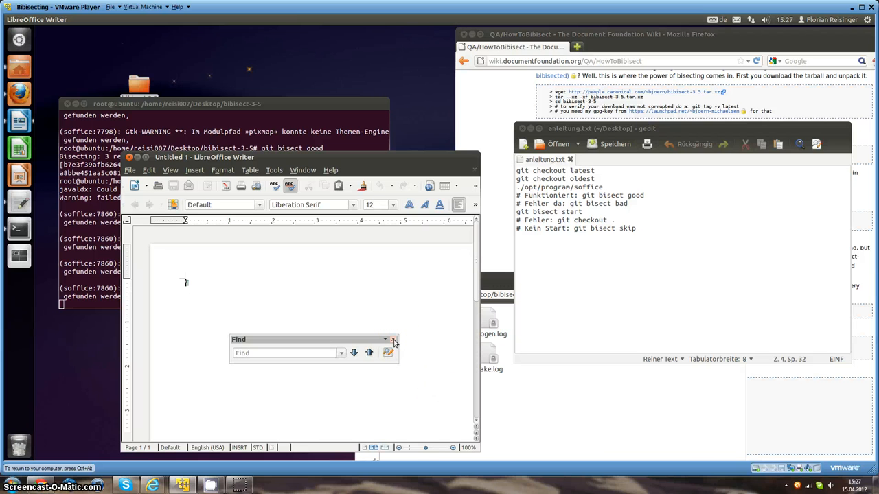
click(394, 340)
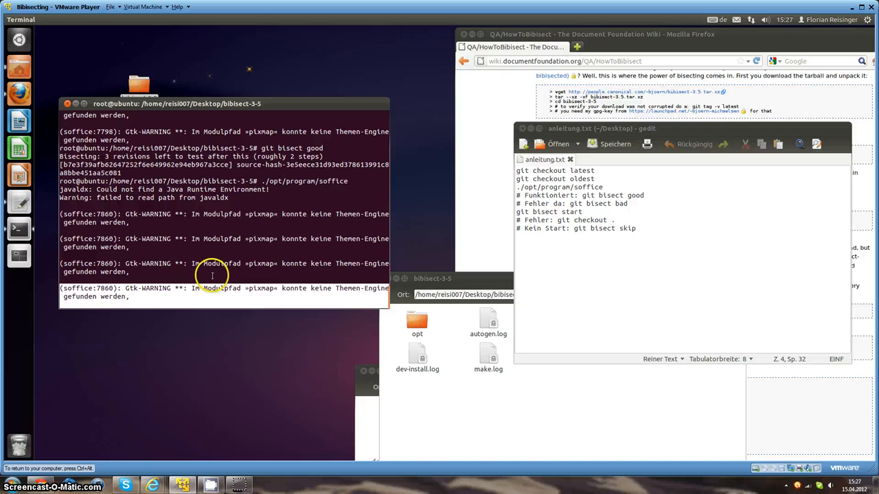
text(git bisect good)
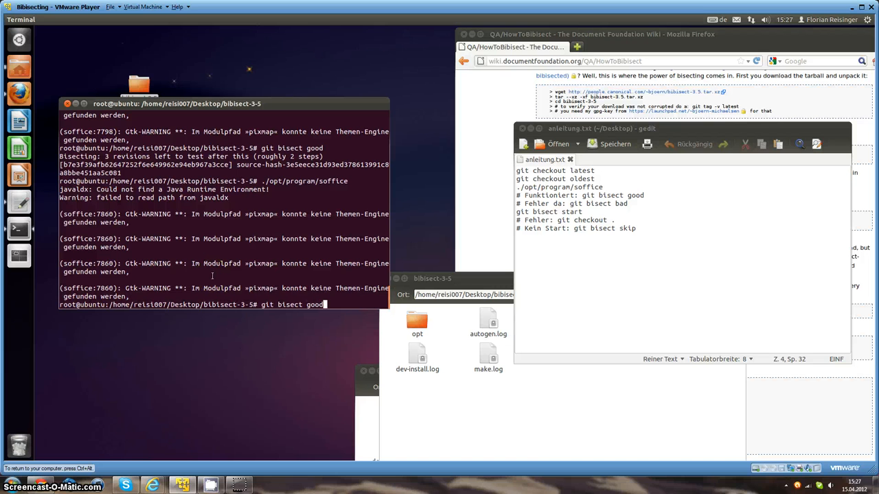
Run git bisect good, leaving 1 revision, and launch the next ./opt/program/soffice build
key(Return)
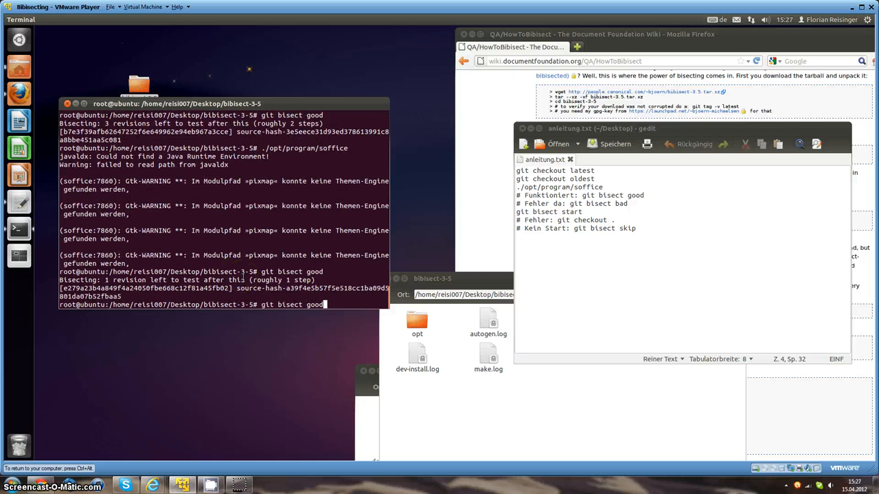
text(./opt/program/soffice)
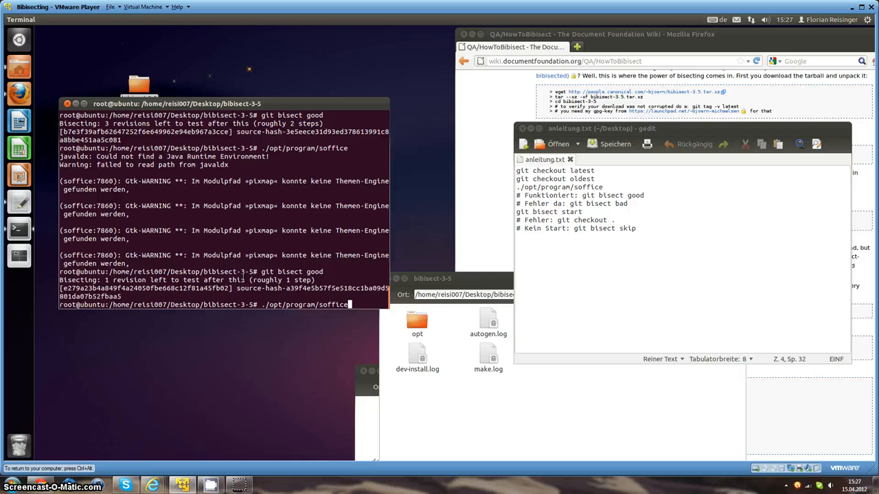
key(Return)
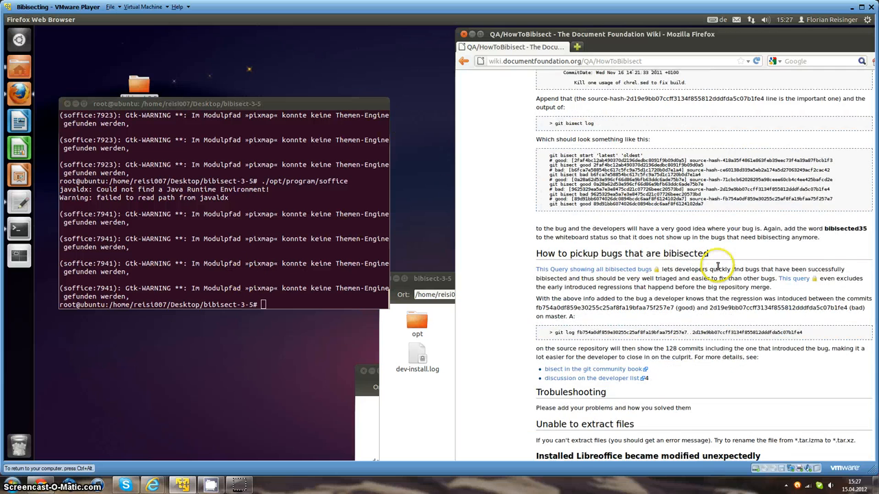
Scroll the HowToBisect wiki down to the 'LibreOffice Version does not start' troubleshooting section
scroll(down, 3)
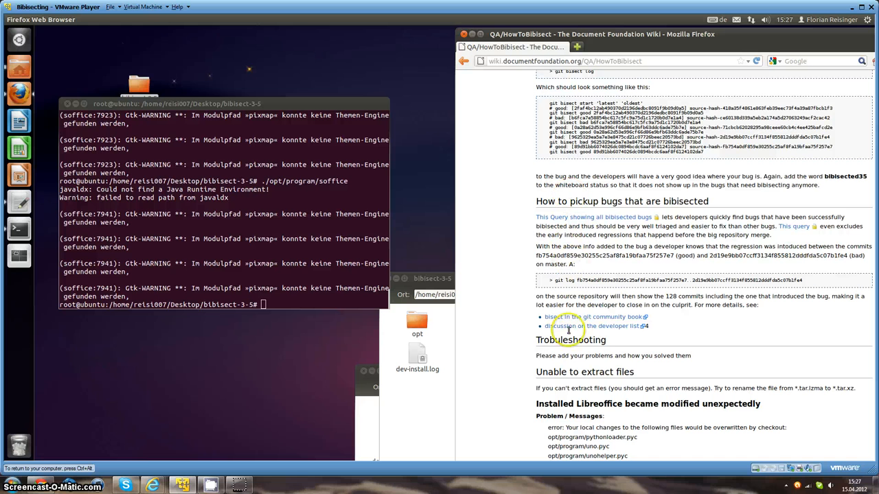
scroll(down, 3)
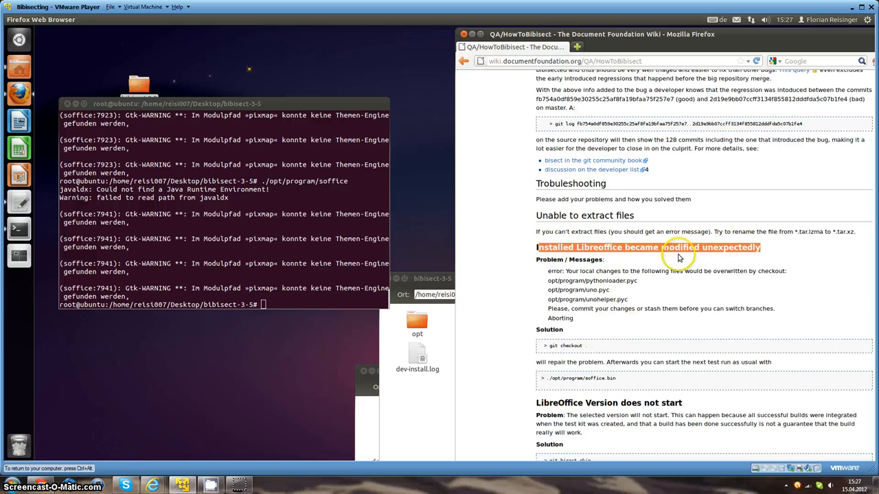
scroll(down, 3)
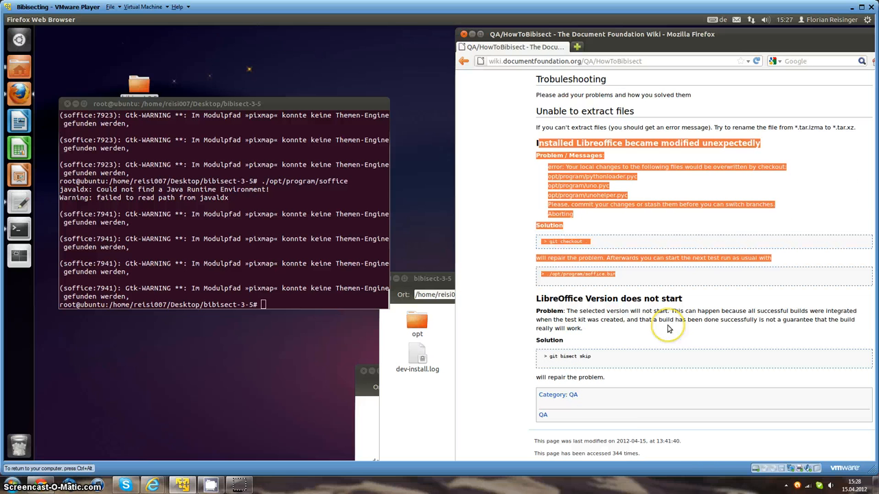
scroll(down, 3)
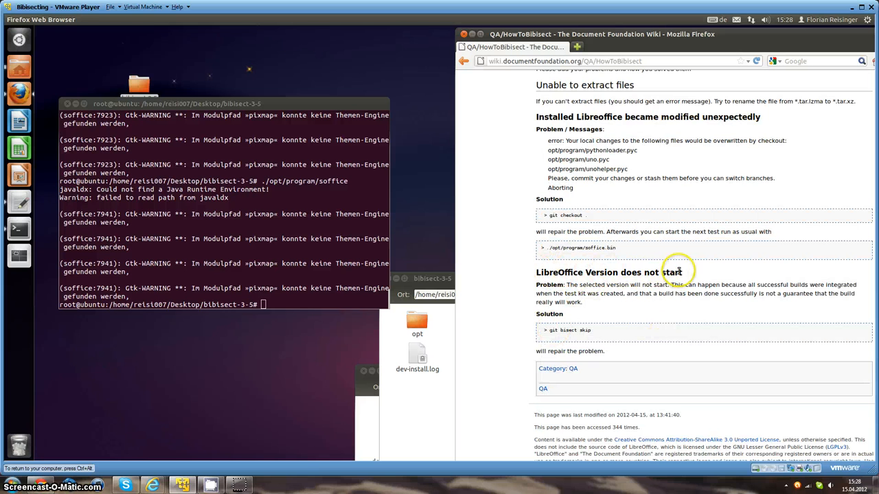
mouse_move(552, 330)
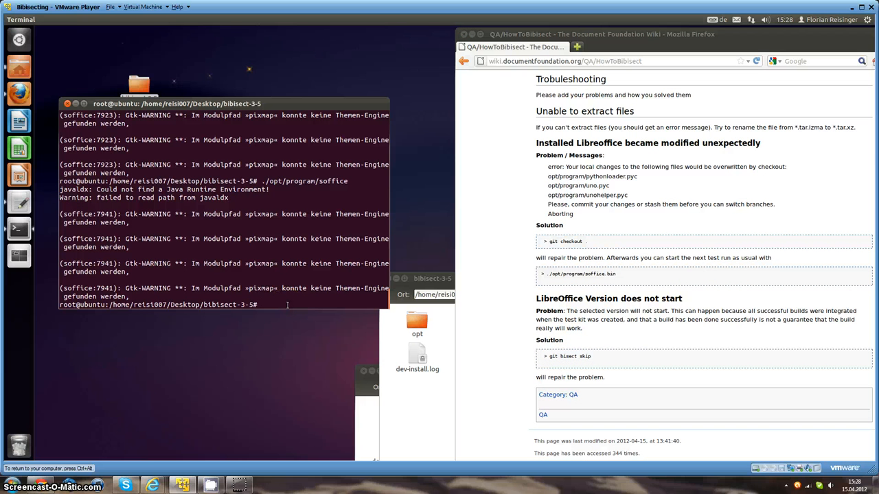
Run git bisect skip for the non-starting revision and launch the next ./opt/program/soffice build
text(git)
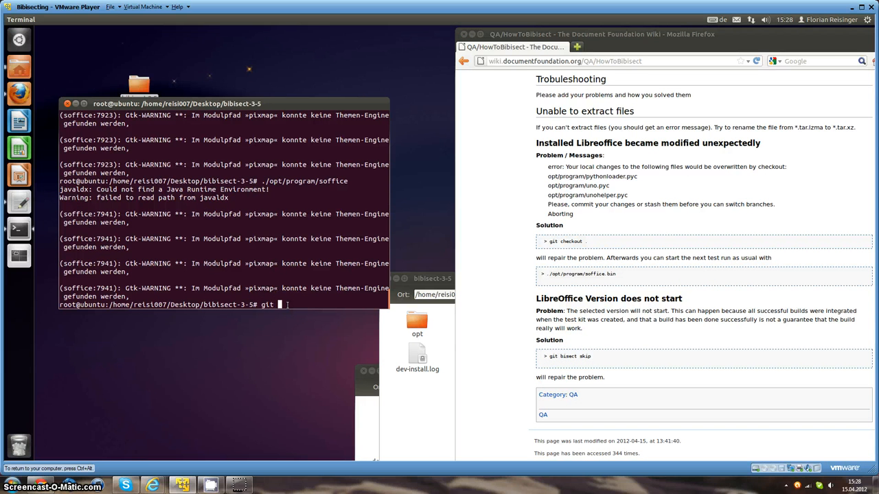
text(bisect)
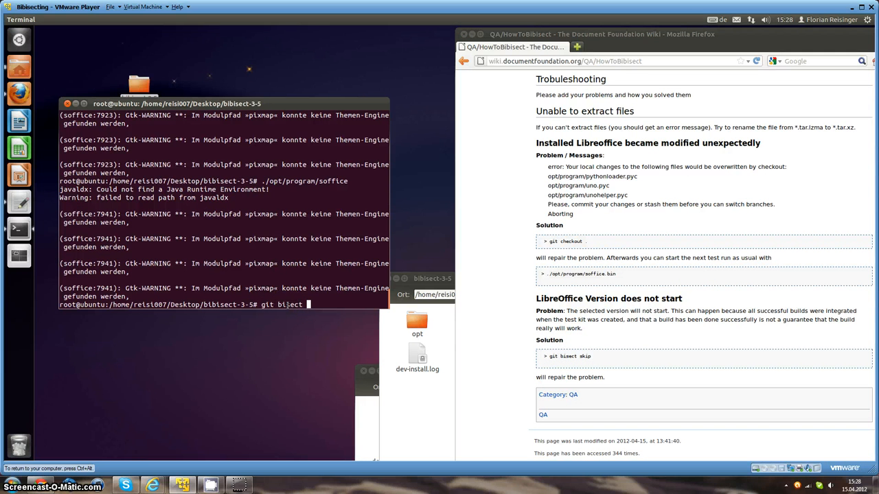
key(Return)
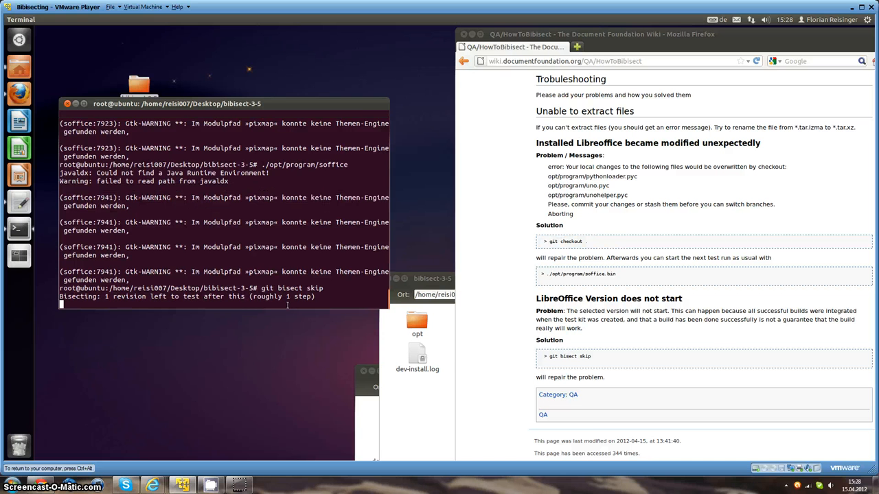
key(Return)
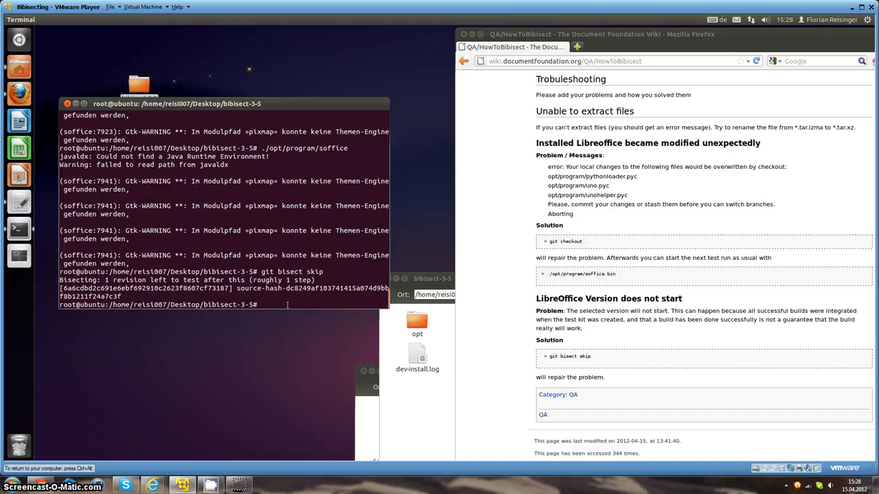
text(git bisect skip)
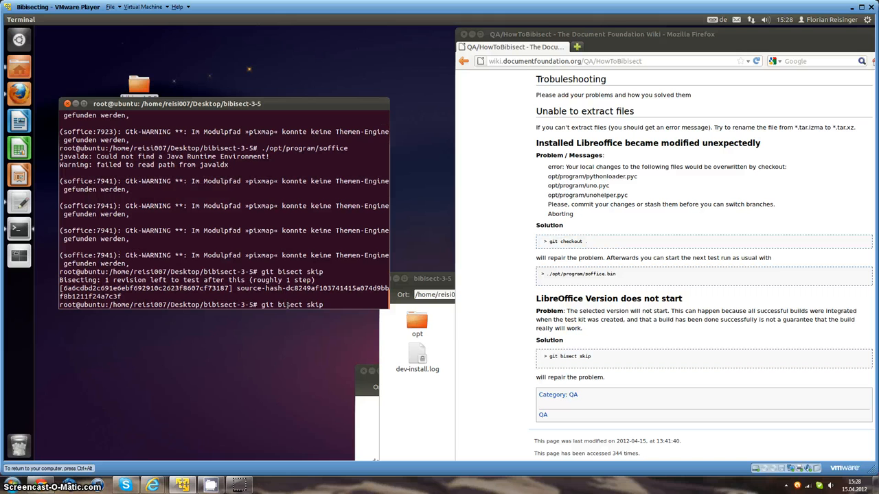
text(./opt/program/soffice)
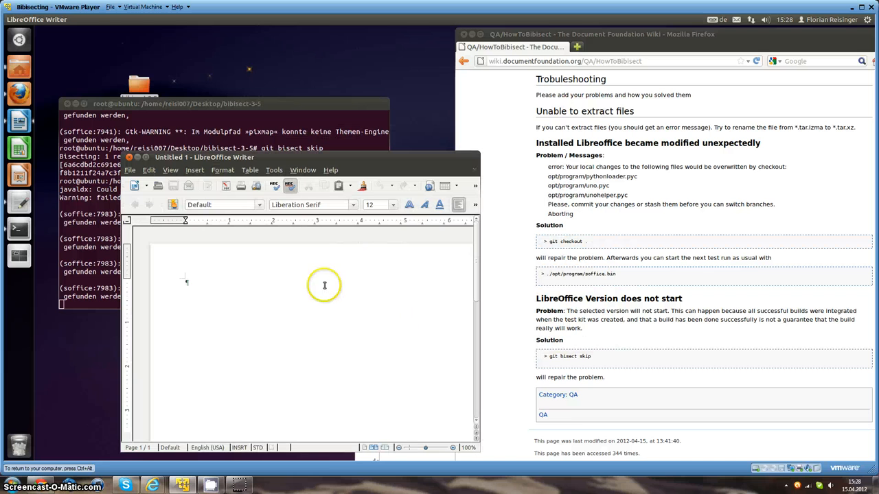
Bring up the find bar in the blank Untitled 1 Writer document
key(ctrl+f)
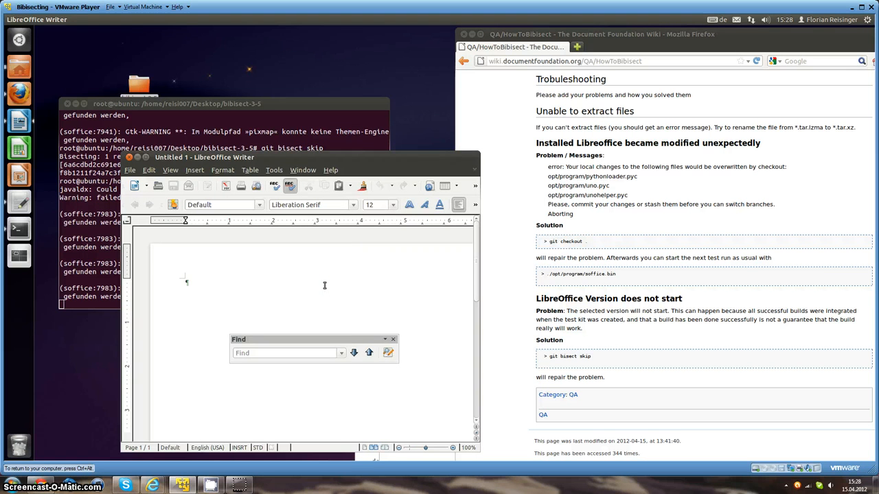
mouse_move(393, 339)
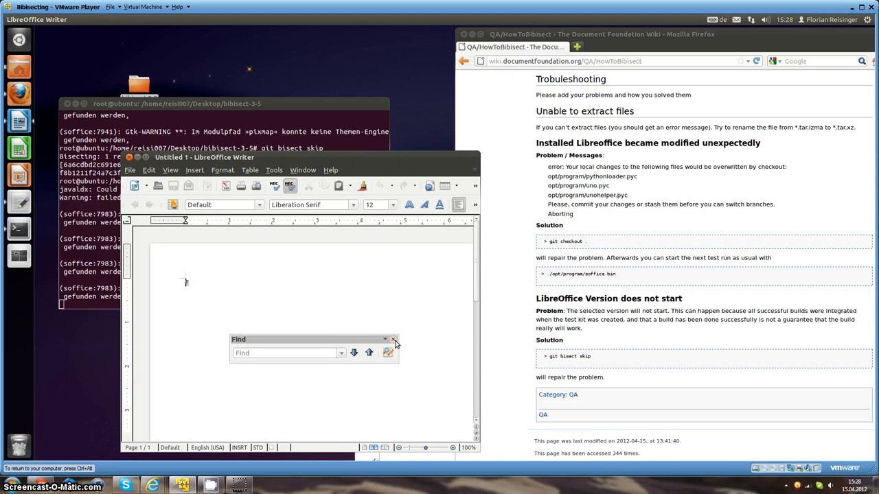
mouse_move(336, 231)
text(git bisect good)
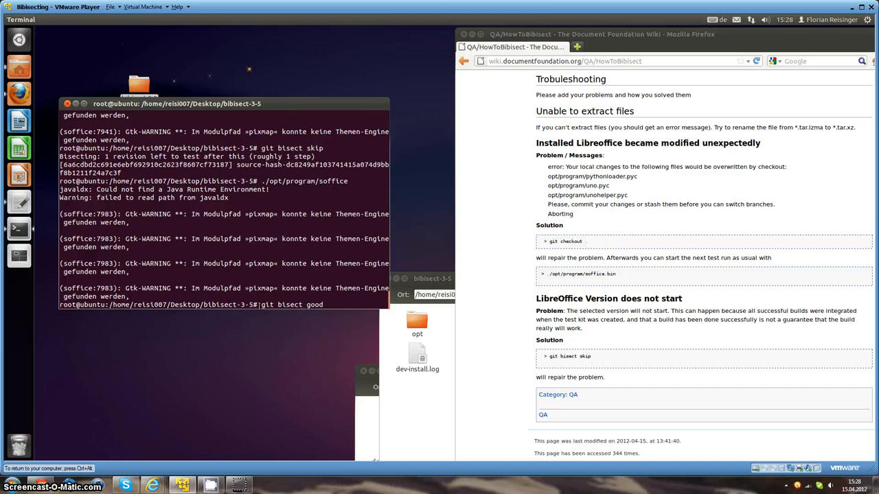
Run git bisect good, reaching zero remaining revisions, and launch the final ./opt/program/soffice build
key(Return)
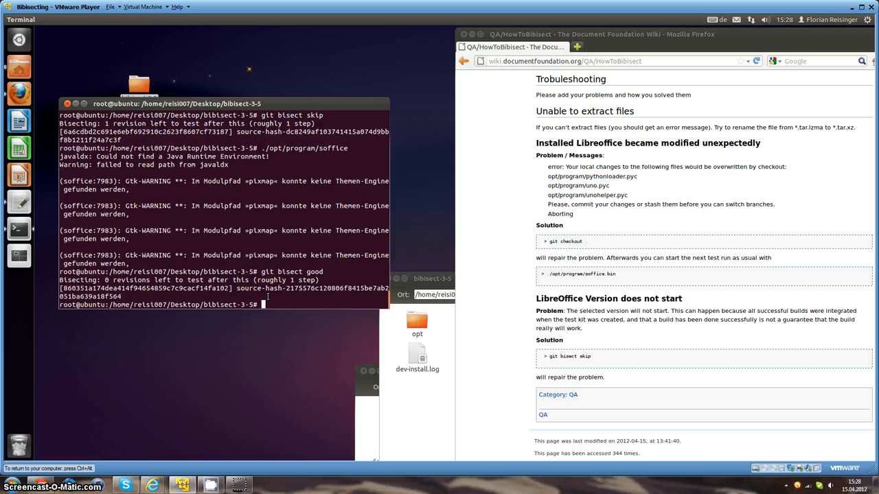
text(./opt/program/soffice)
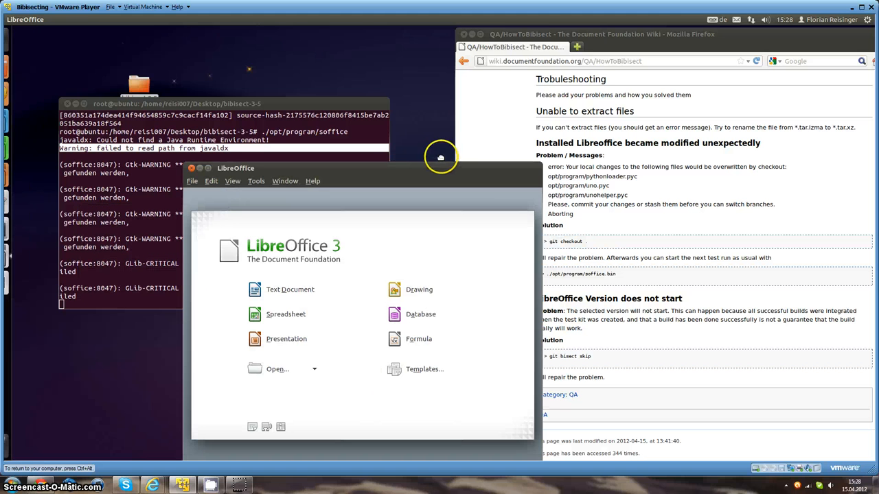
Open a new Text Document from the Start Center and use its find bar
click(290, 288)
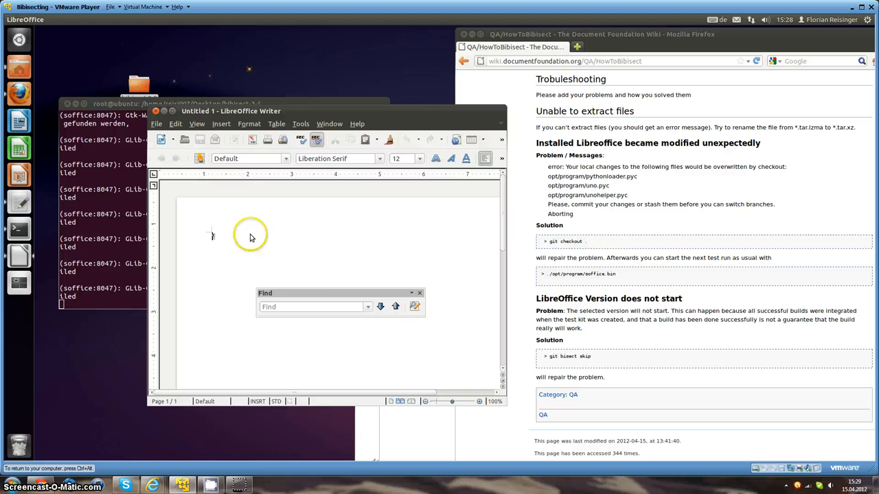
click(419, 294)
text(git bisect good)
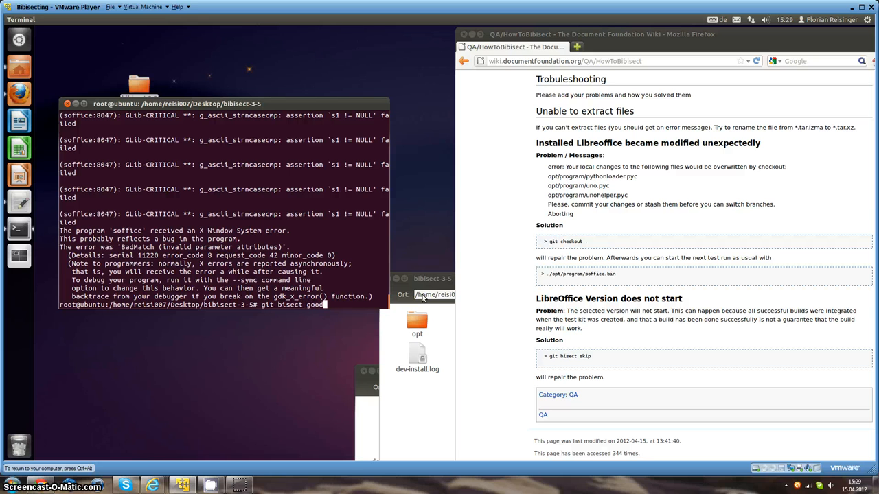
Mark the crashing revision as bad with 'git bisect bad', ending the bisect
text(bad)
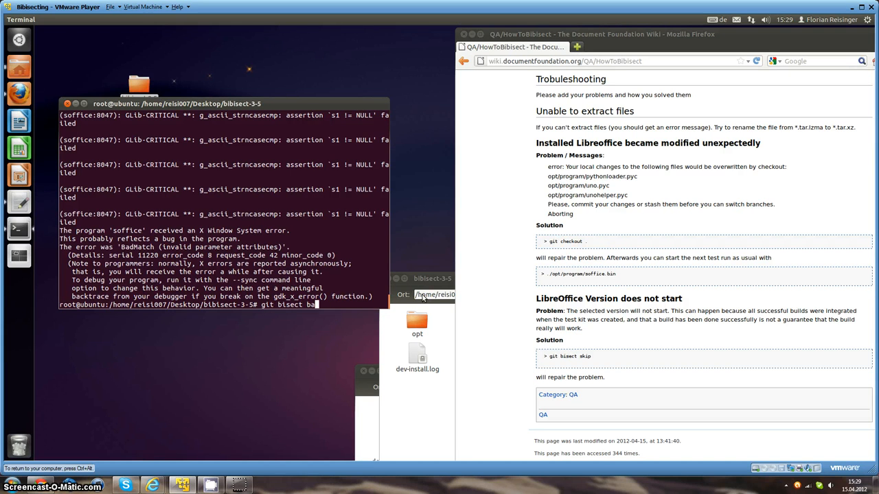
key(Return)
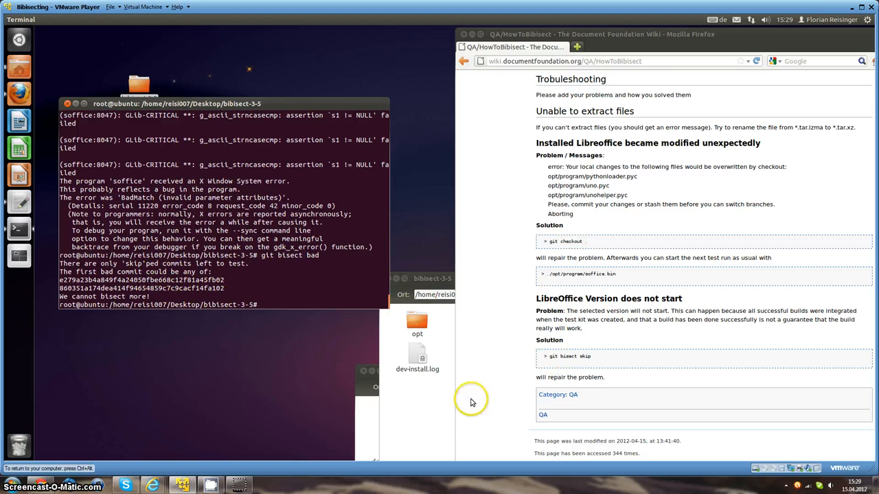
Locate and select the 'git bisect log' command on the QA/HowToBisect wiki page
scroll(up, 3)
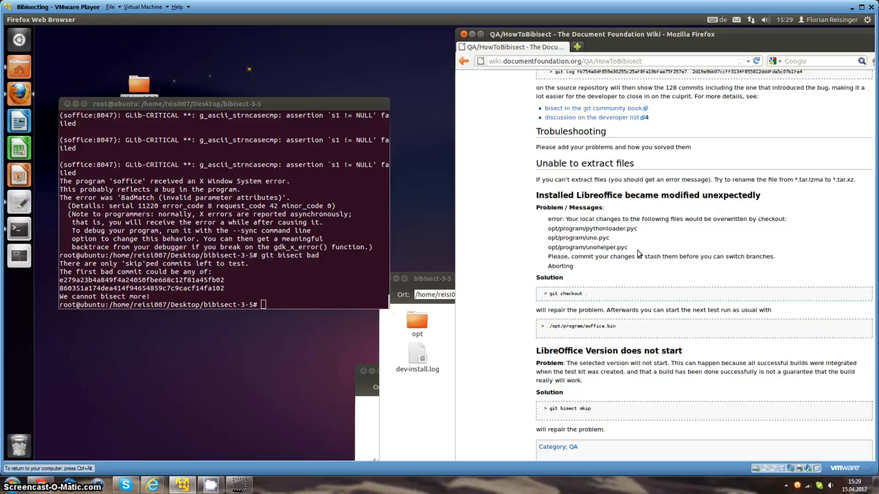
scroll(up, 3)
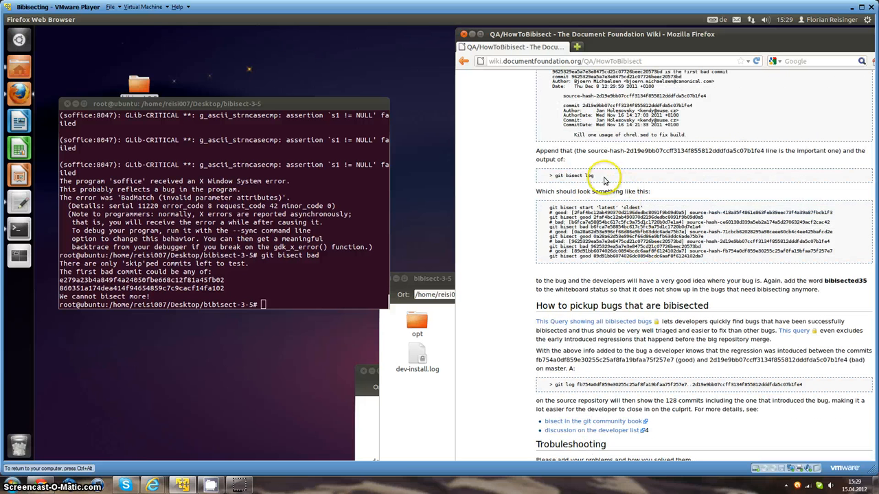
double_click(570, 176)
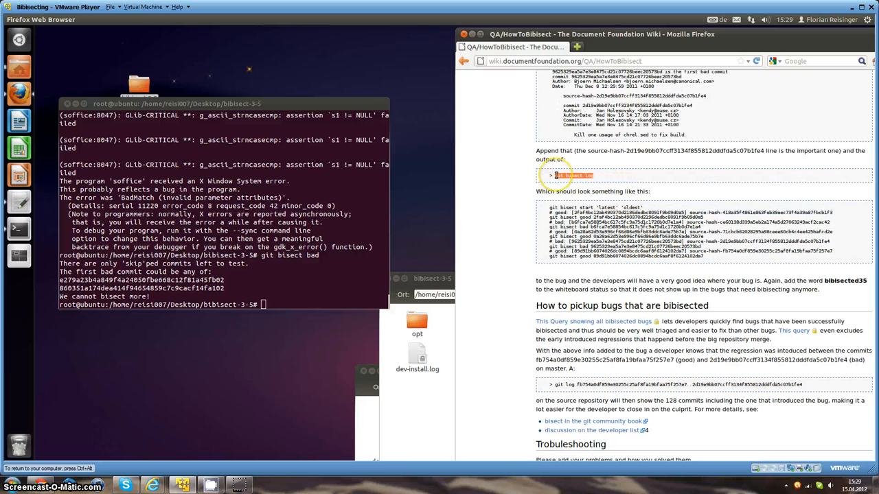
click(289, 304)
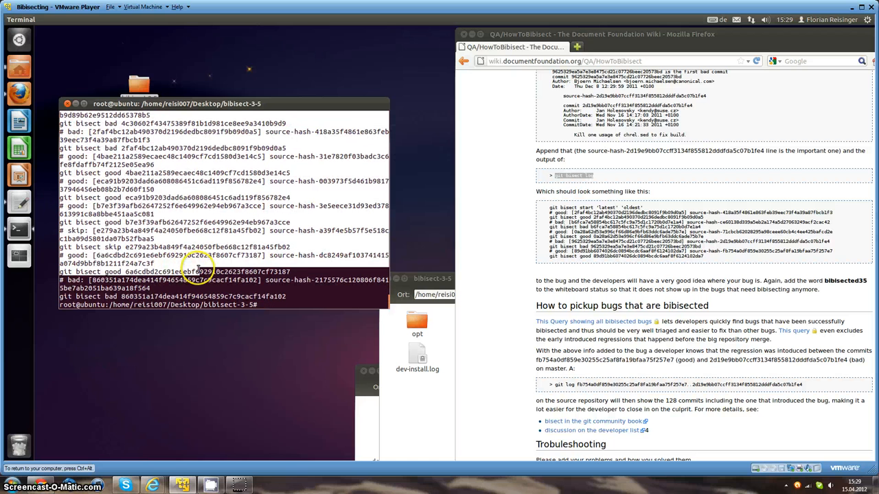
mouse_move(295, 294)
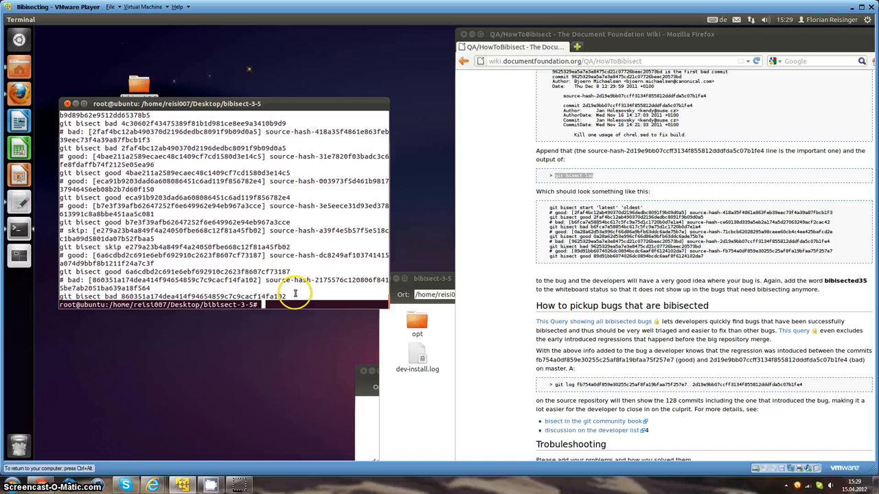
Copy the full 'git bisect log' output listing good, bad and skipped revisions
key(ctrl+c)
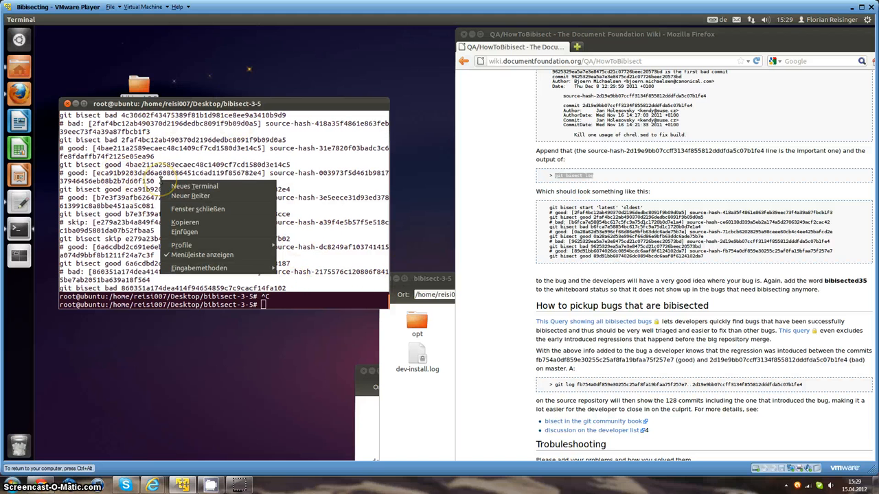
mouse_move(192, 222)
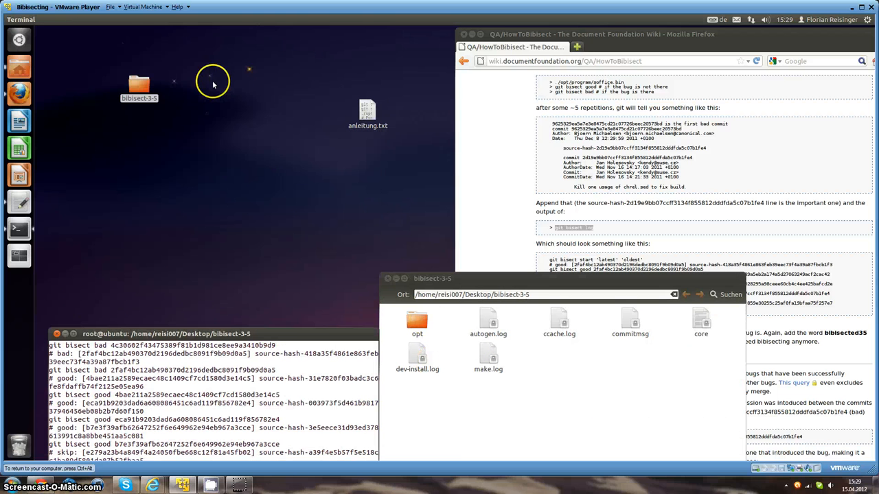
Create a new empty document on the Ubuntu desktop via Neues Dokument anlegen > Leeres Dokument
right_click(213, 83)
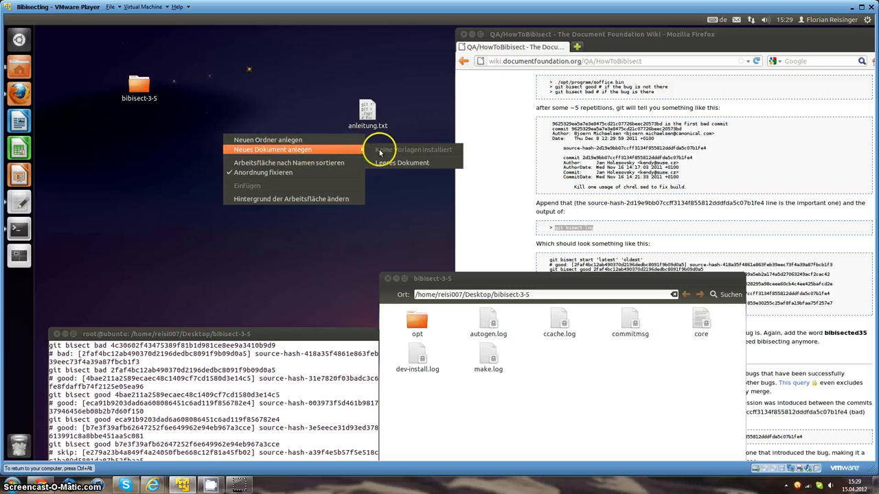
click(402, 162)
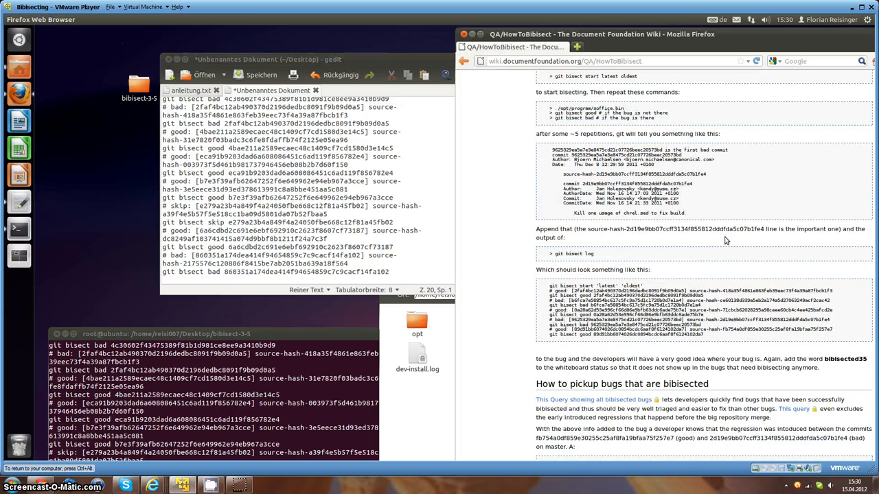
Scroll the wiki page to its sample bisect log beside the log pasted in gedit
scroll(down, 3)
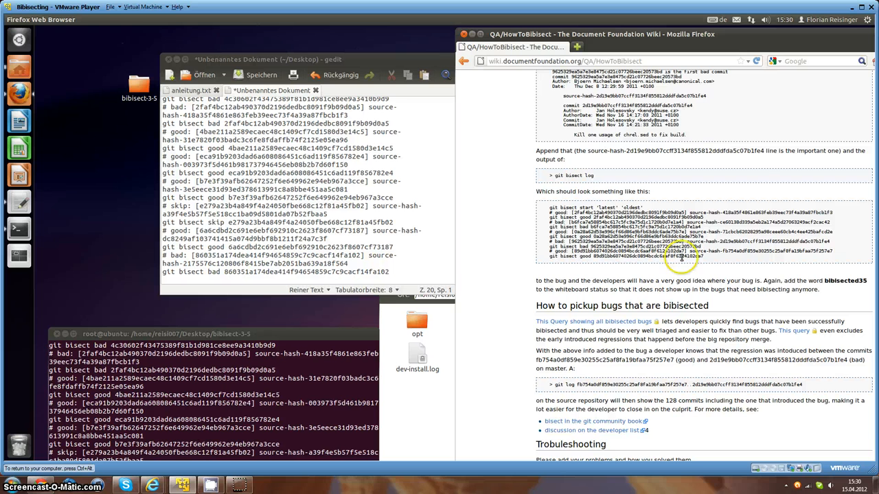
scroll(down, 3)
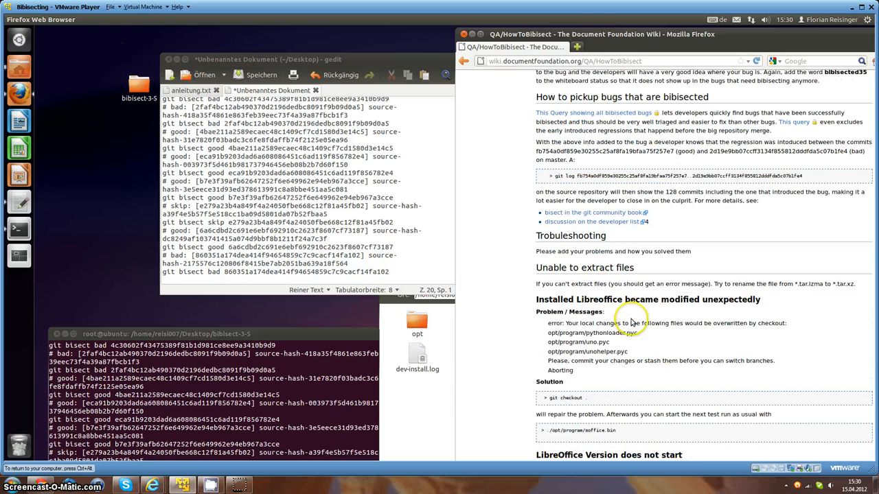
click(587, 61)
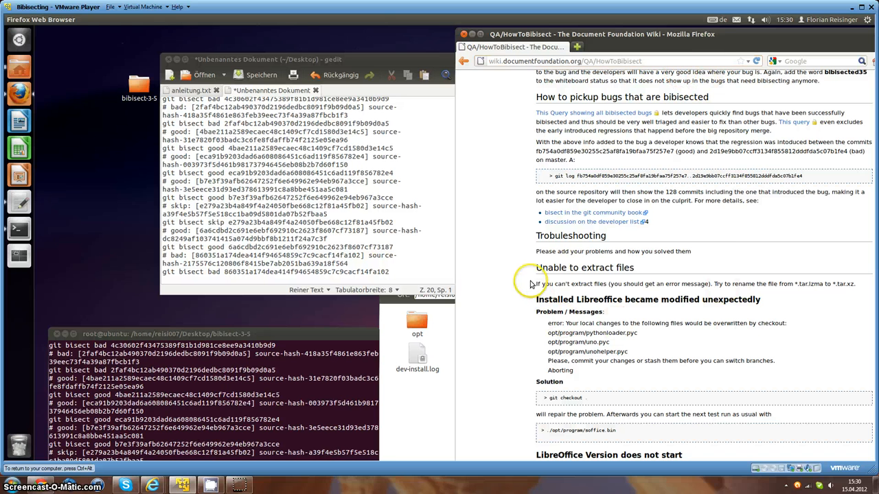
scroll(down, 3)
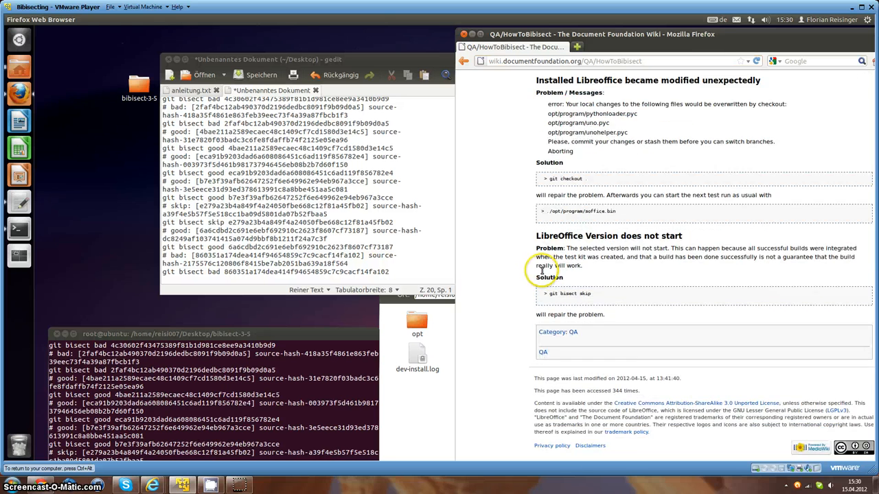
scroll(up, 3)
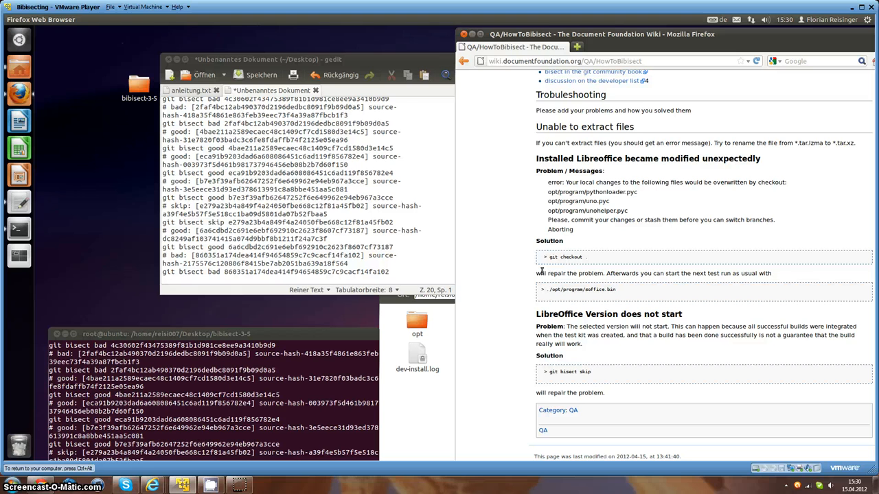